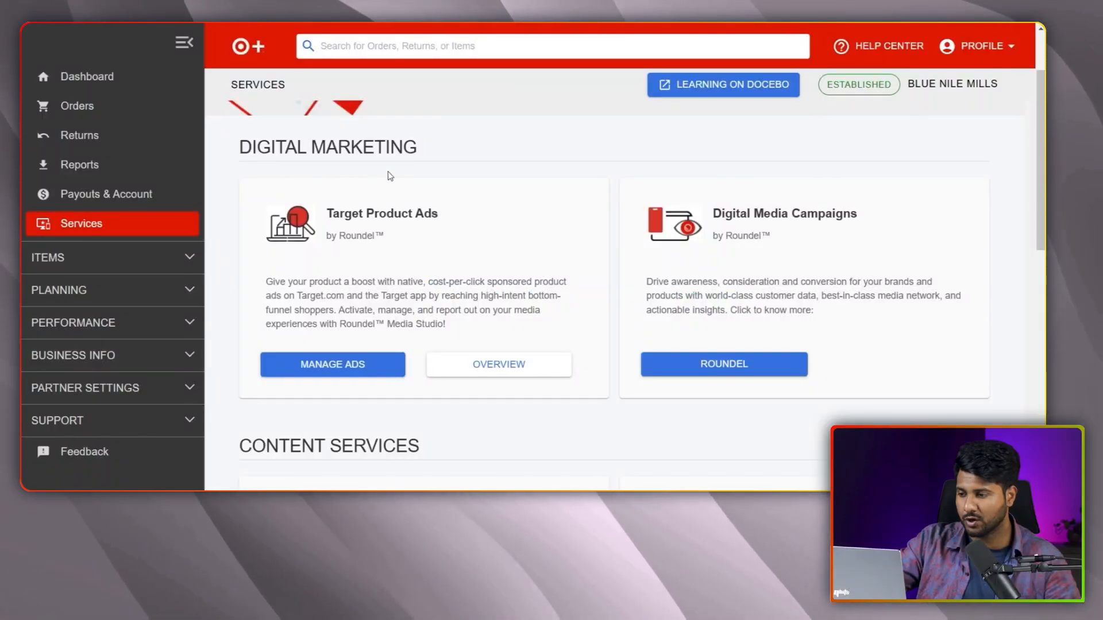
Step: Launch Manage Ads under Target Product Ads to reach the Roundel Media Studio campaigns dashboard
scroll("down", 3)
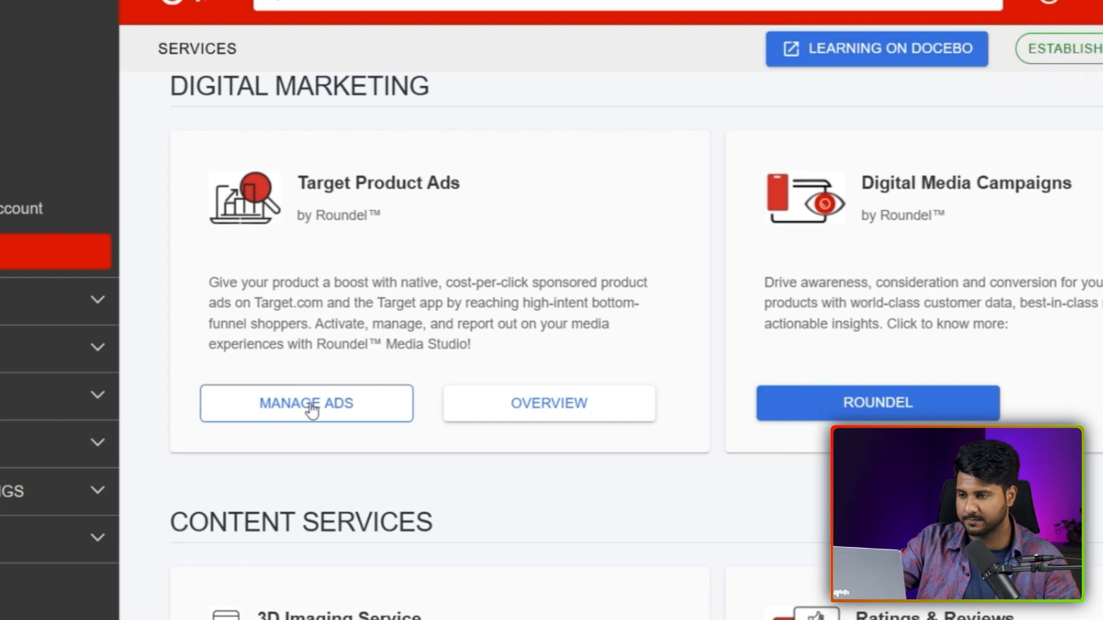
left_click(305, 403)
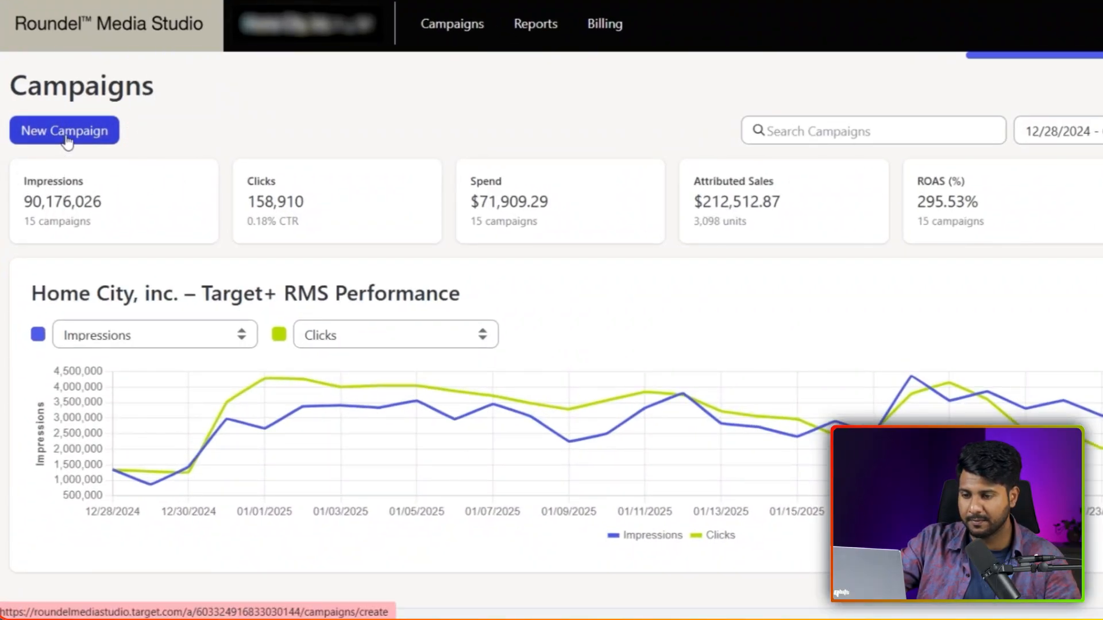
Step: Create a new campaign named 'ECC | Products| SP' starting 01/28/2025 with no end date
left_click(64, 131)
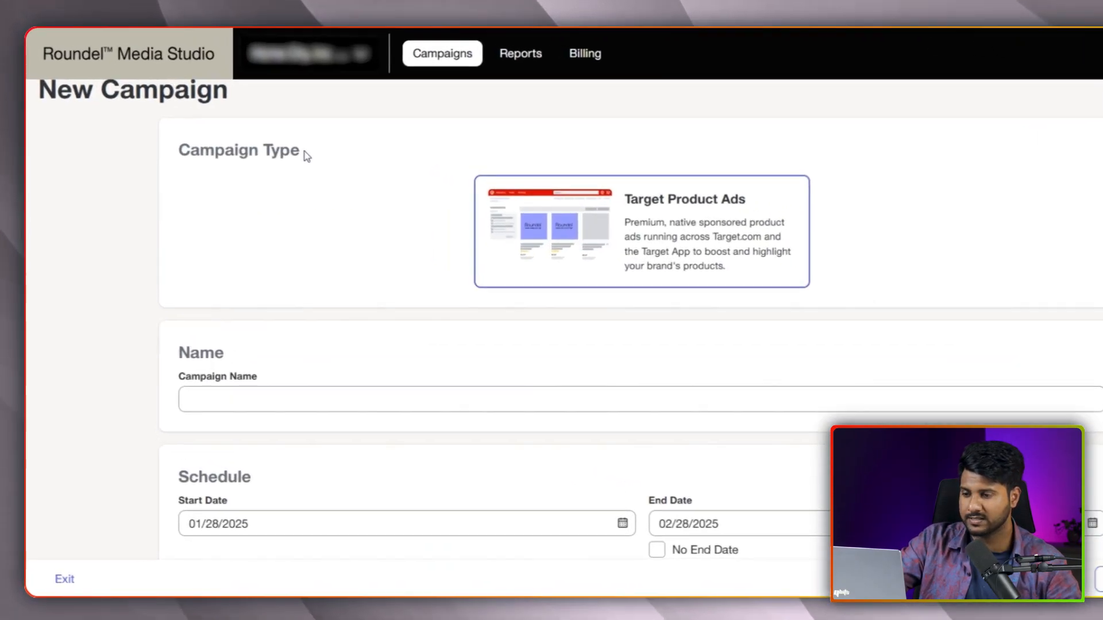
scroll("down", 3)
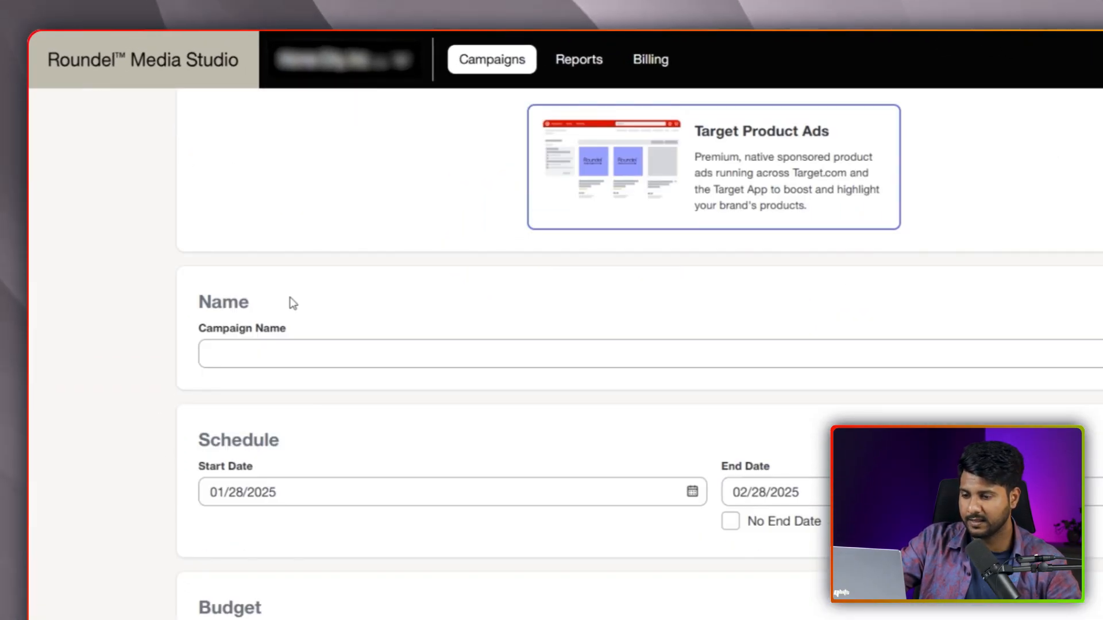
mouse_move(301, 329)
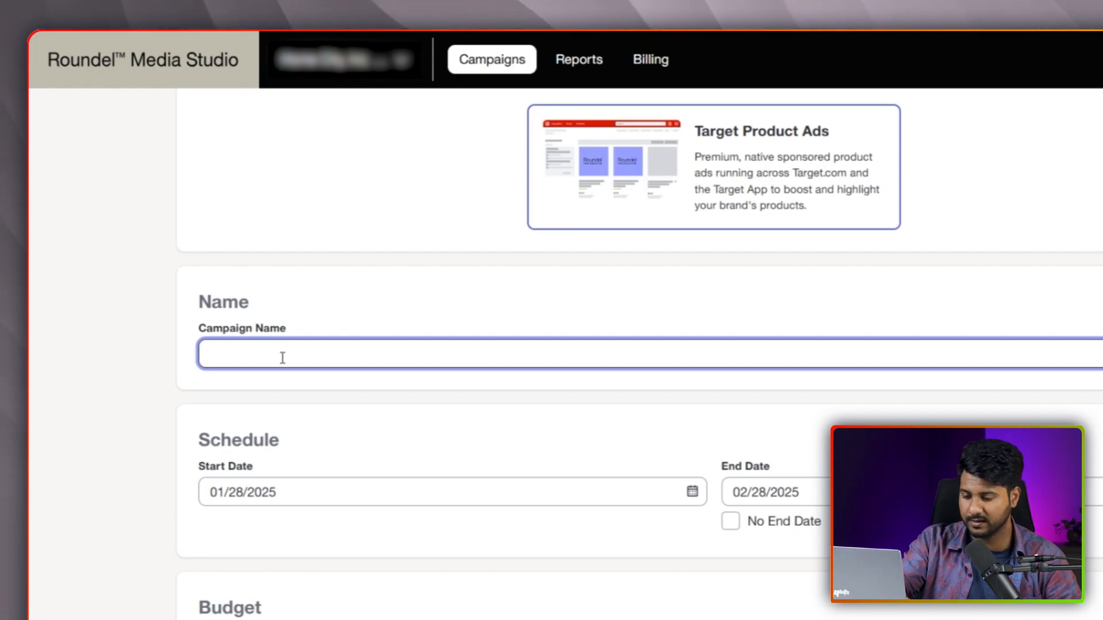
type("ECC | Products| SP")
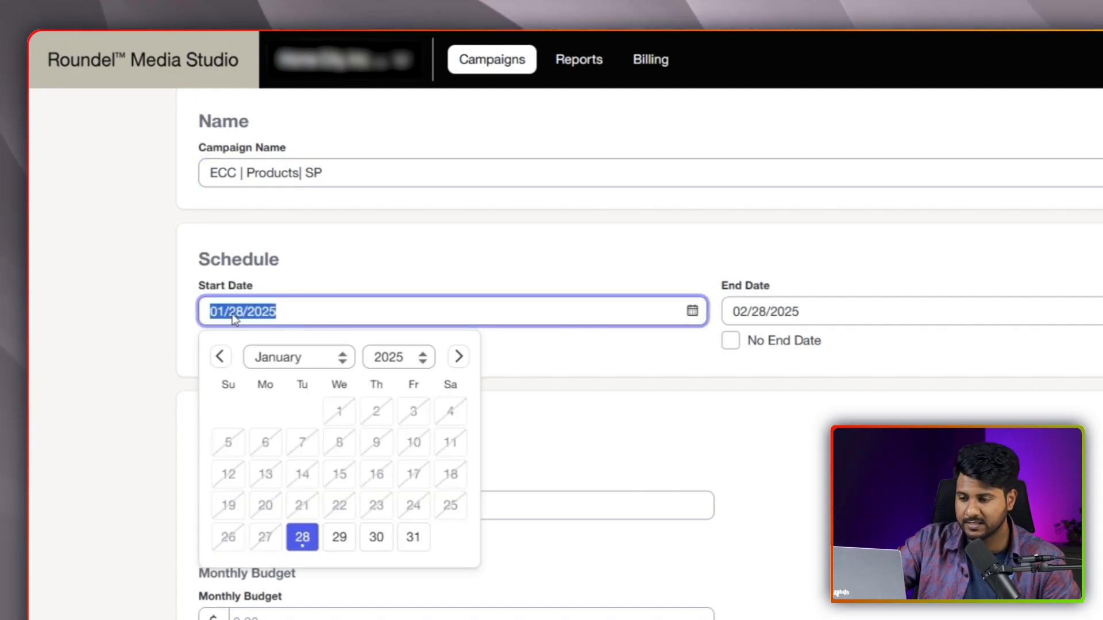
left_click(763, 311)
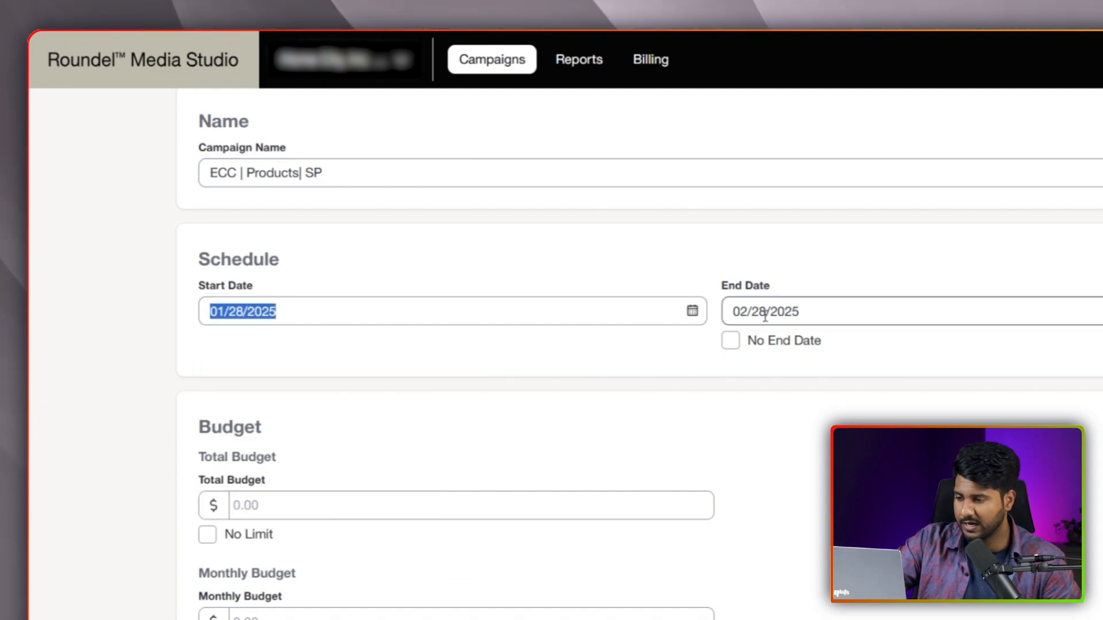
mouse_move(731, 340)
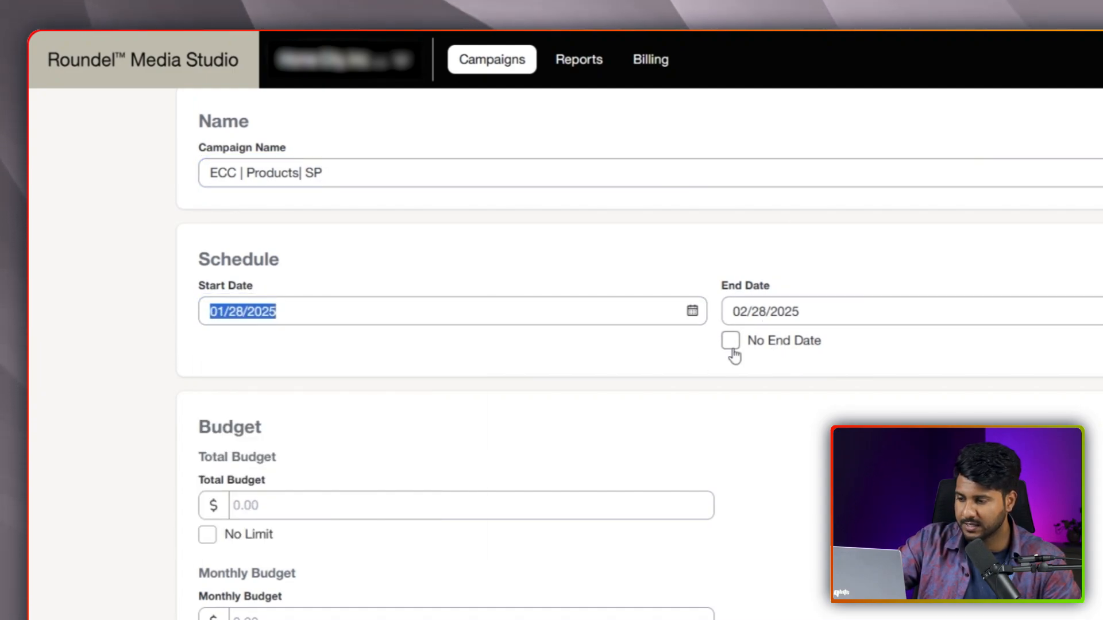
left_click(731, 340)
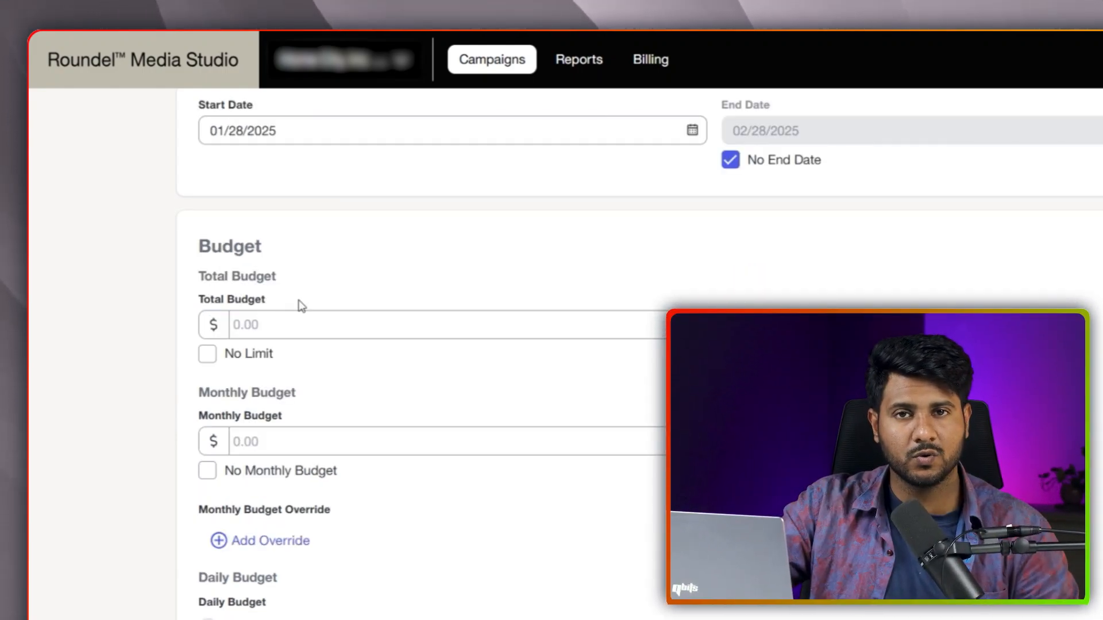
mouse_move(321, 309)
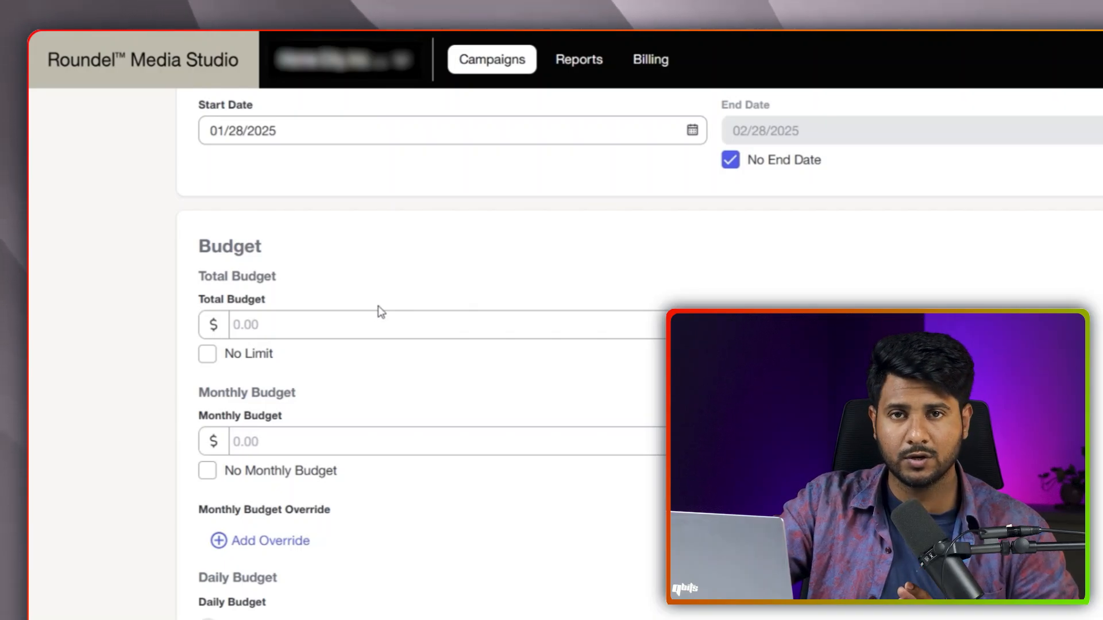
mouse_move(397, 311)
type("50")
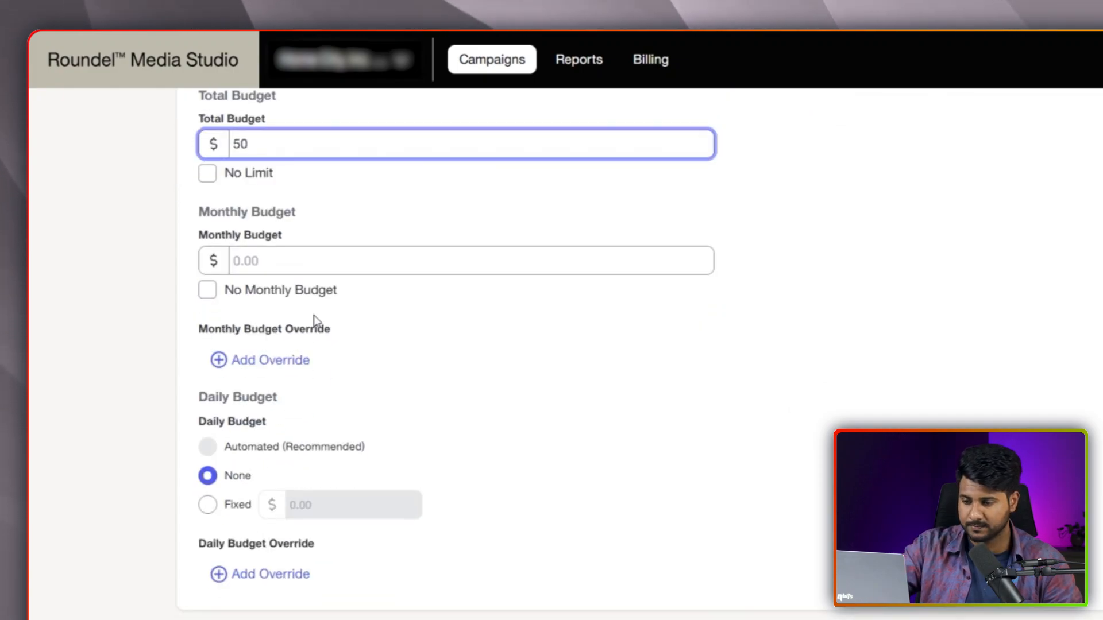
Step: Keep the $50 total budget and remove the monthly budget limit on the campaign
left_click(207, 289)
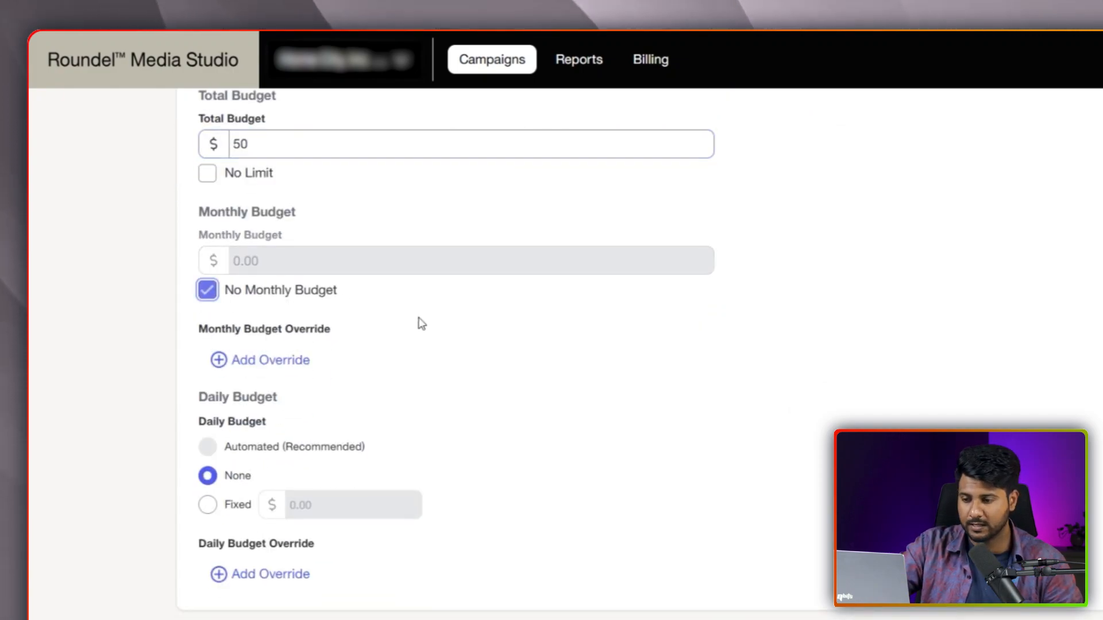
scroll("down", 3)
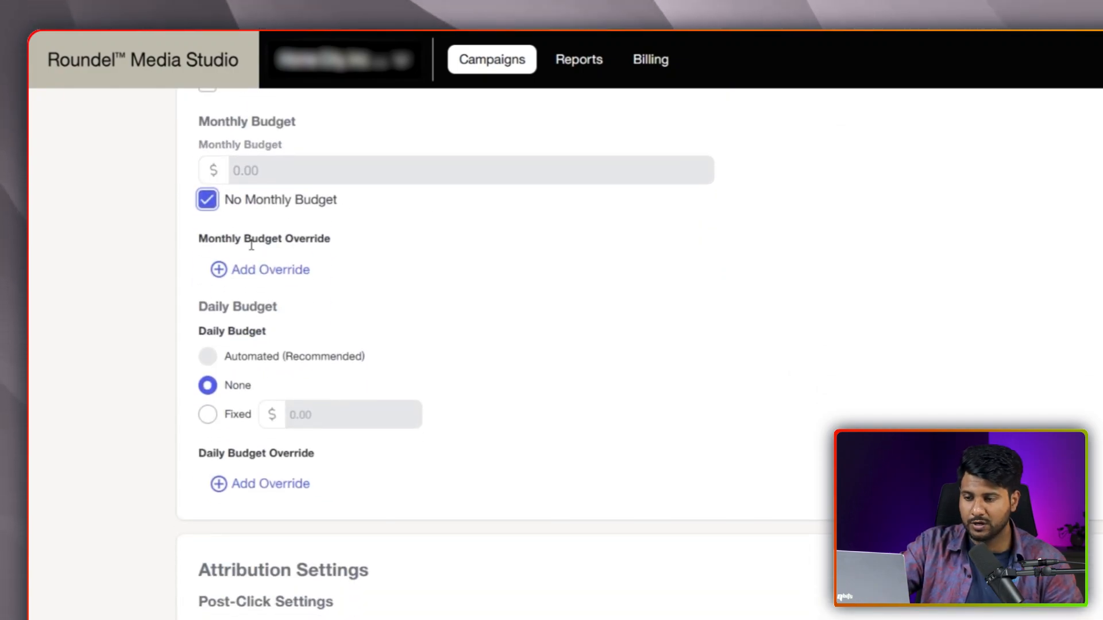
mouse_move(295, 265)
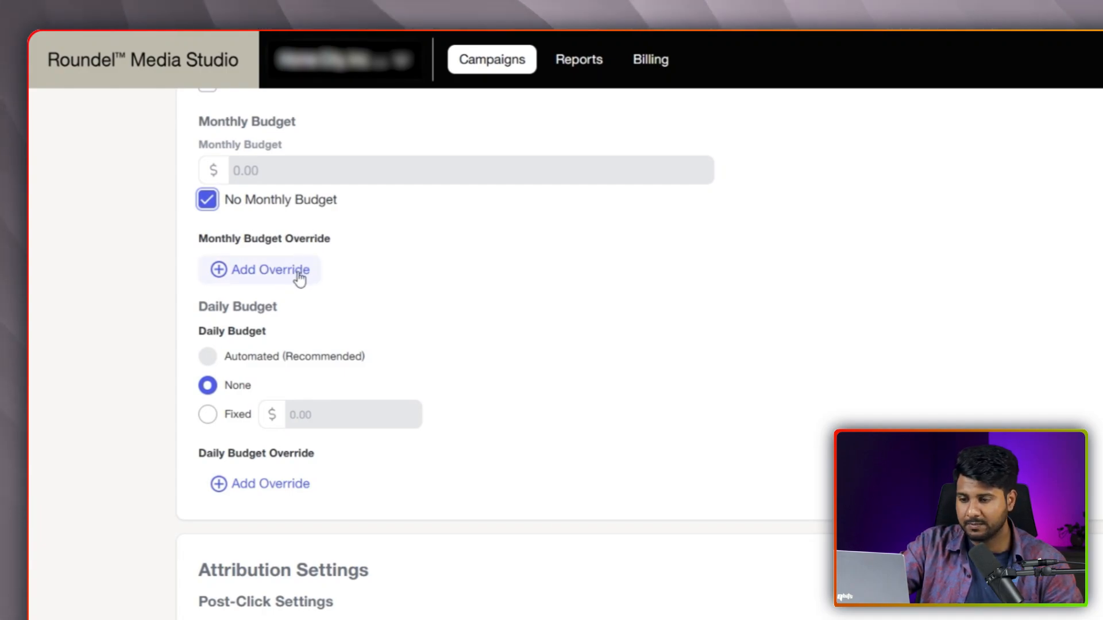
scroll("up", 3)
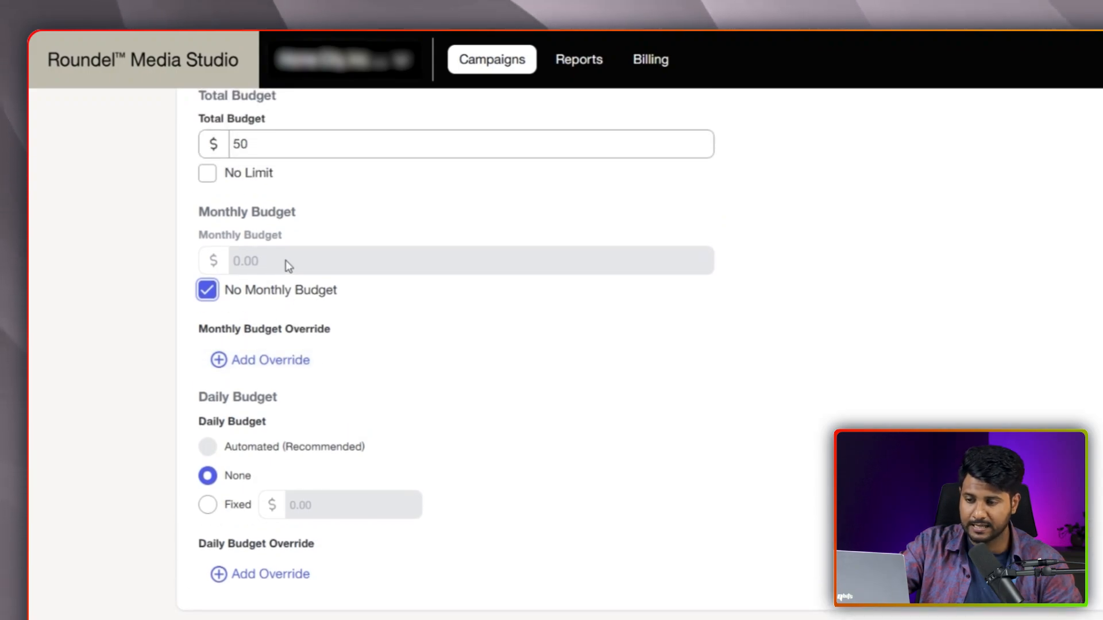
mouse_move(306, 271)
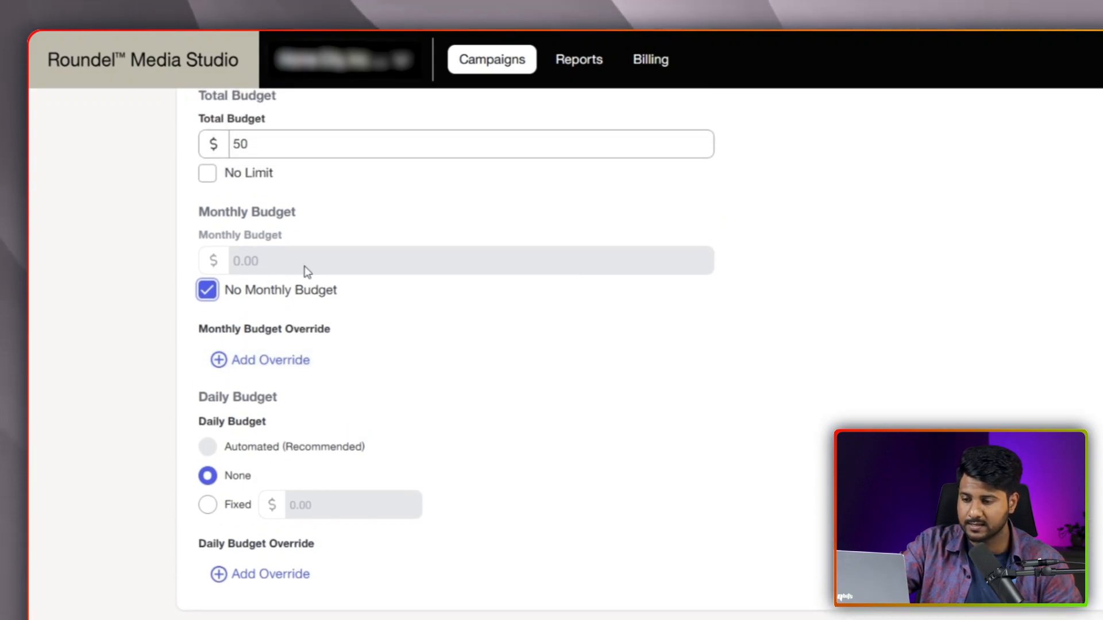
mouse_move(284, 268)
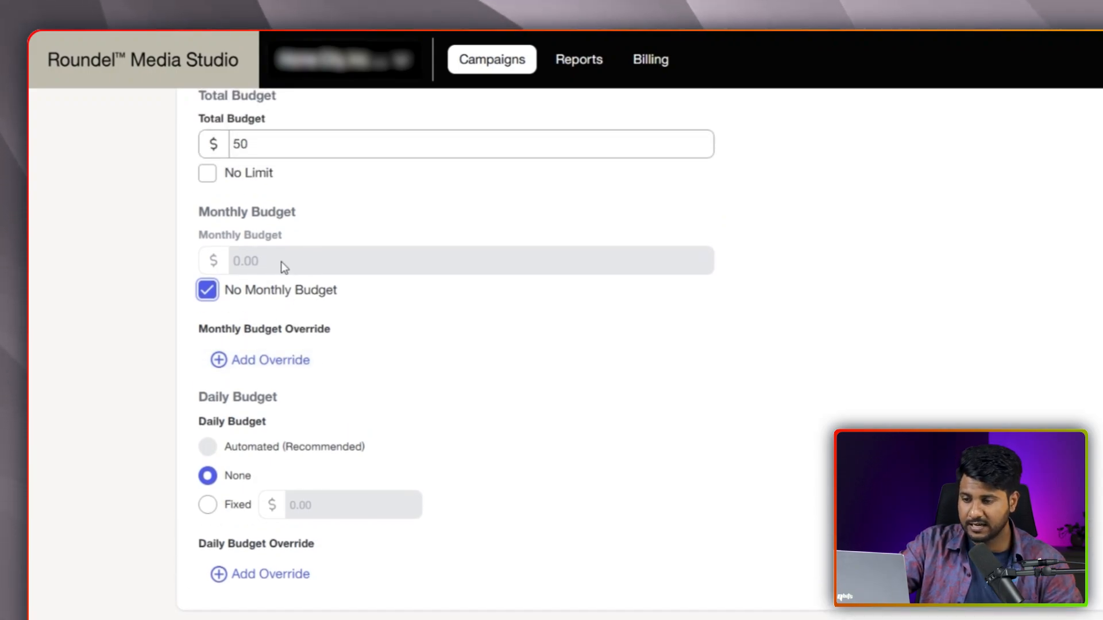
scroll("down", 3)
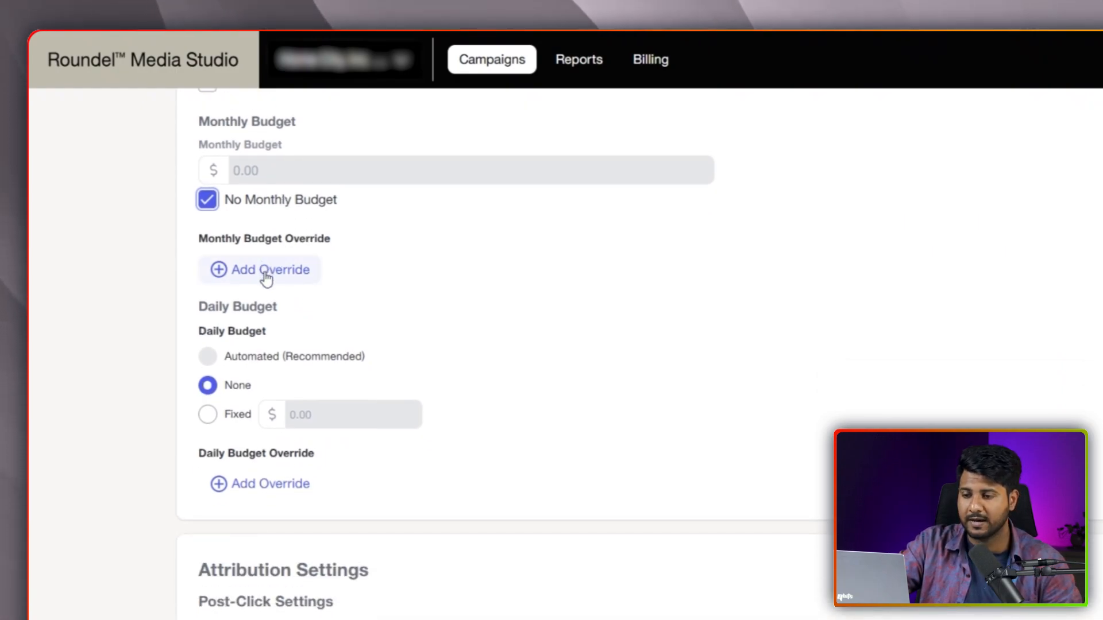
scroll("down", 3)
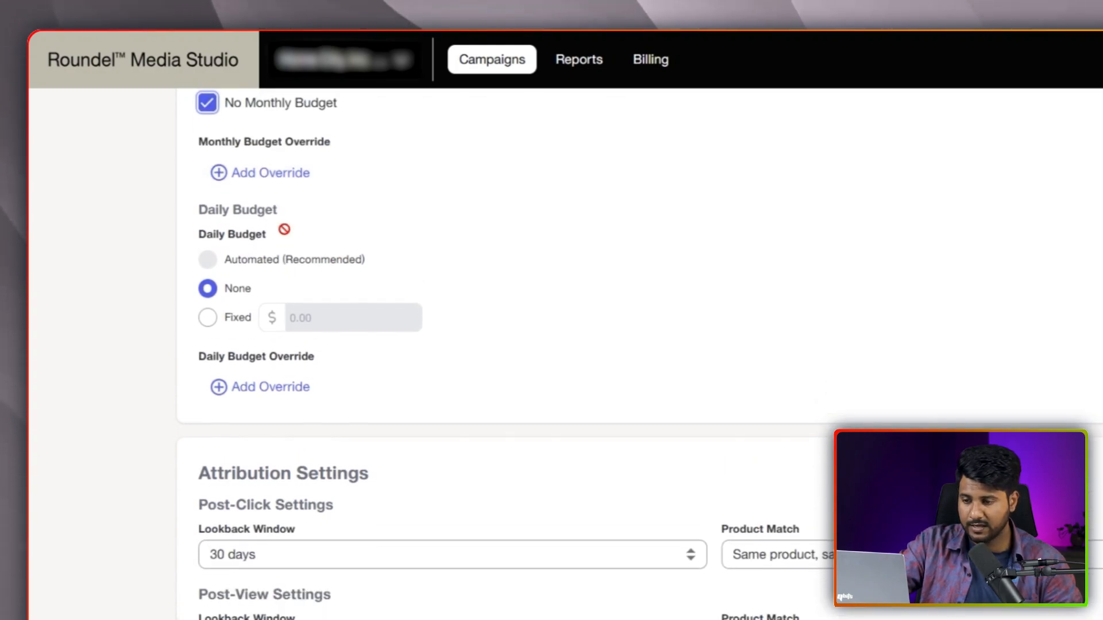
Step: Set the campaign's daily budget to Fixed at $10
scroll("down", 3)
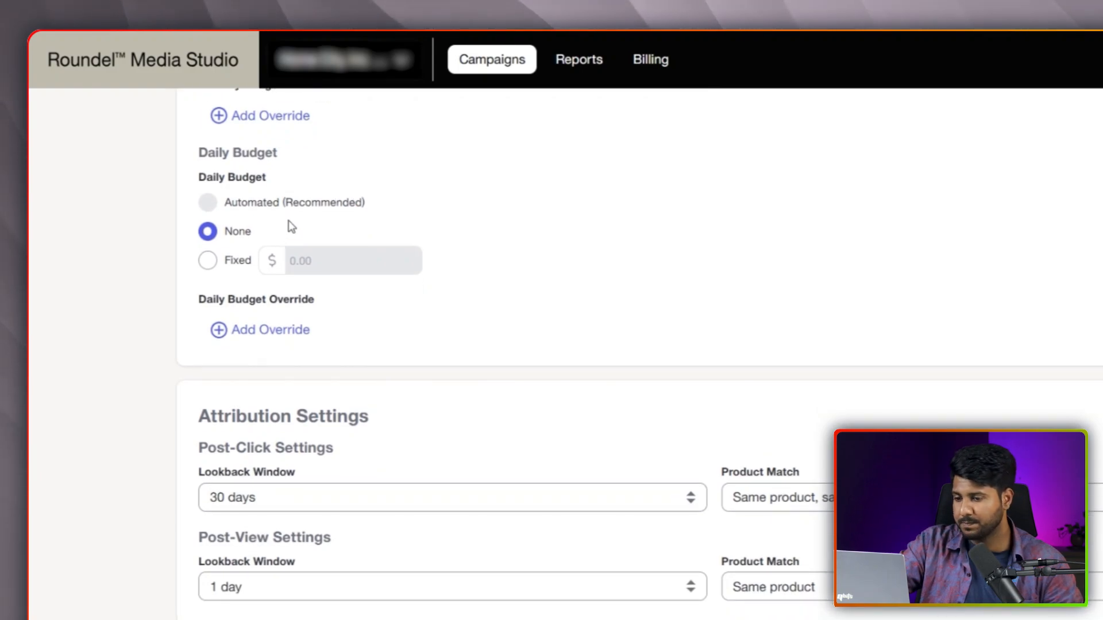
mouse_move(270, 239)
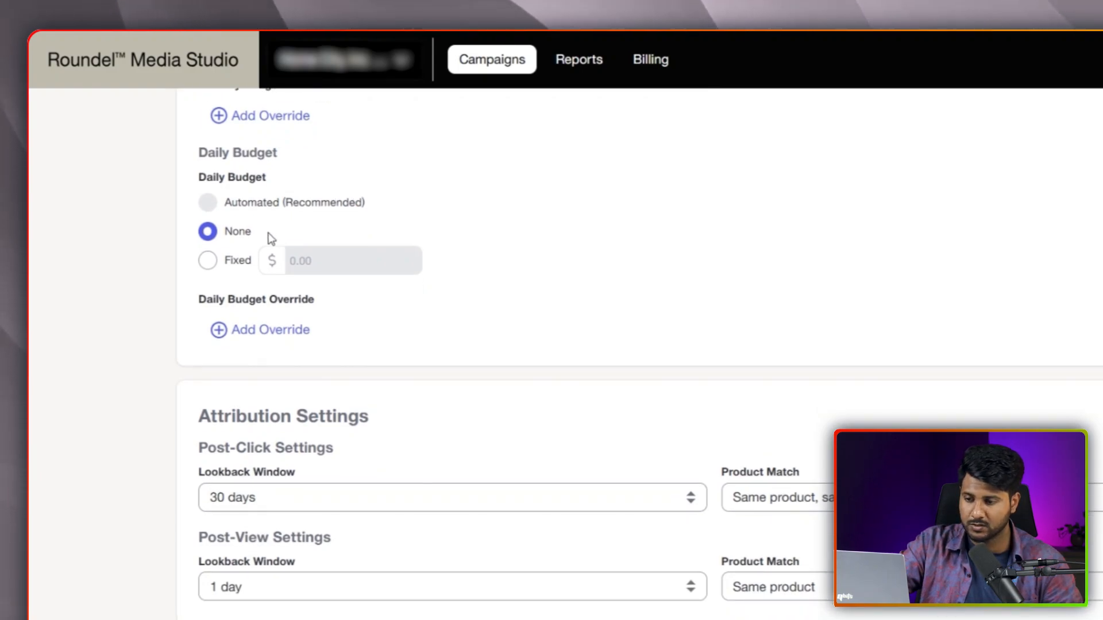
left_click(207, 260)
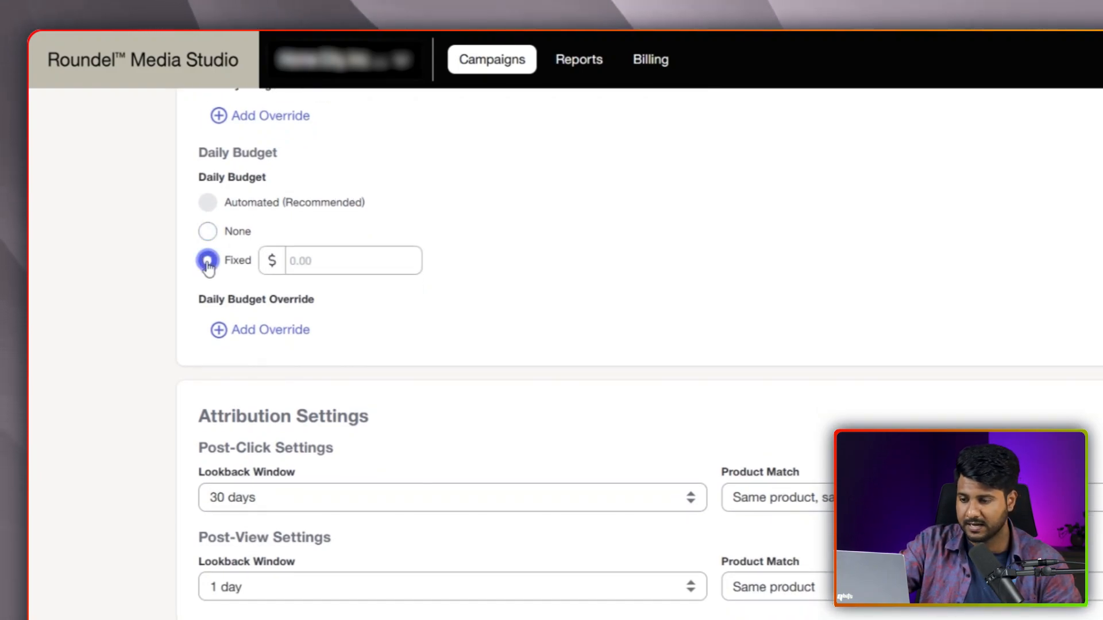
left_click(208, 261)
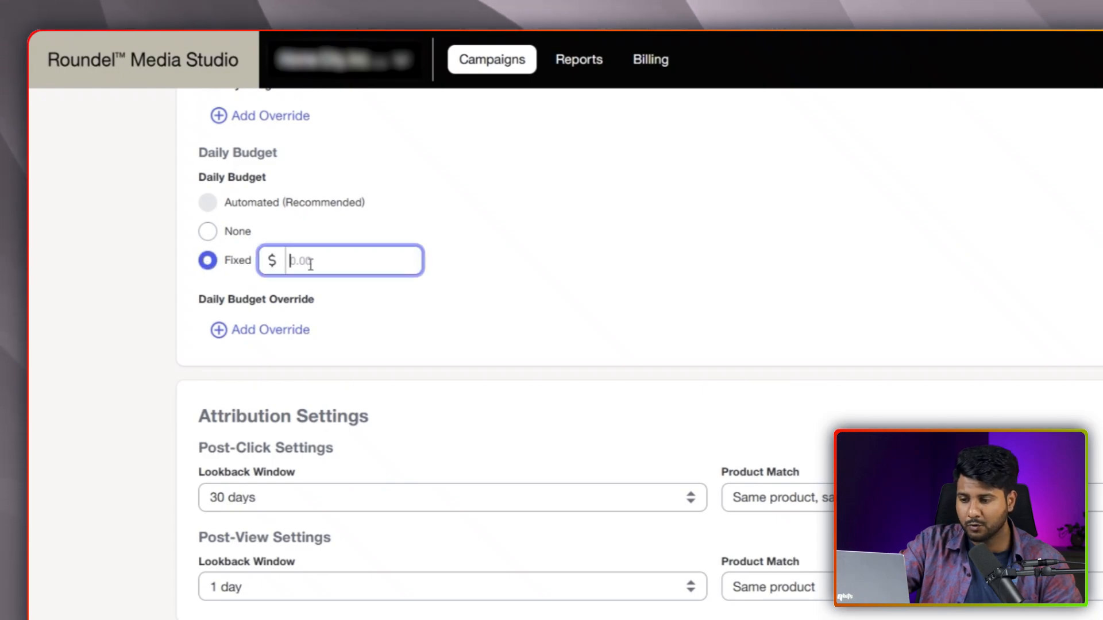
left_click(208, 231)
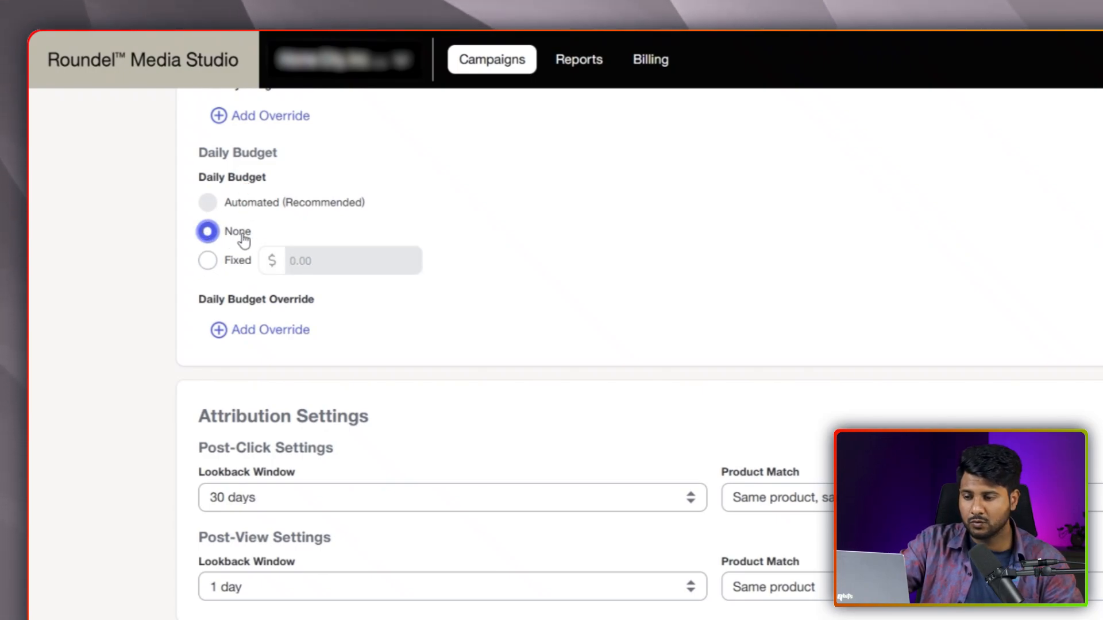
mouse_move(207, 268)
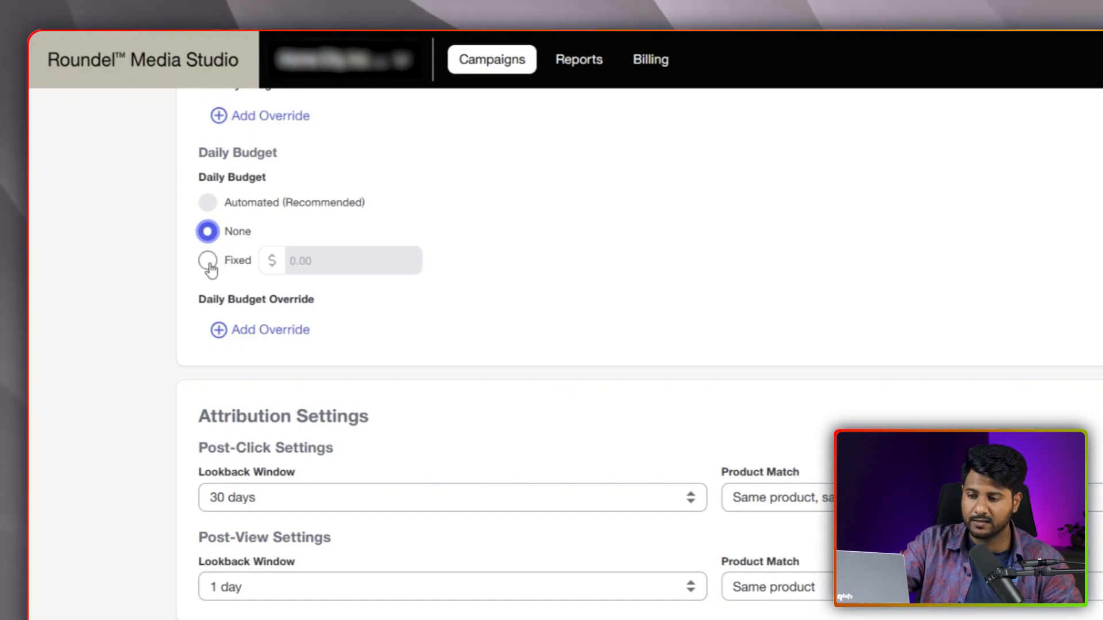
left_click(208, 261)
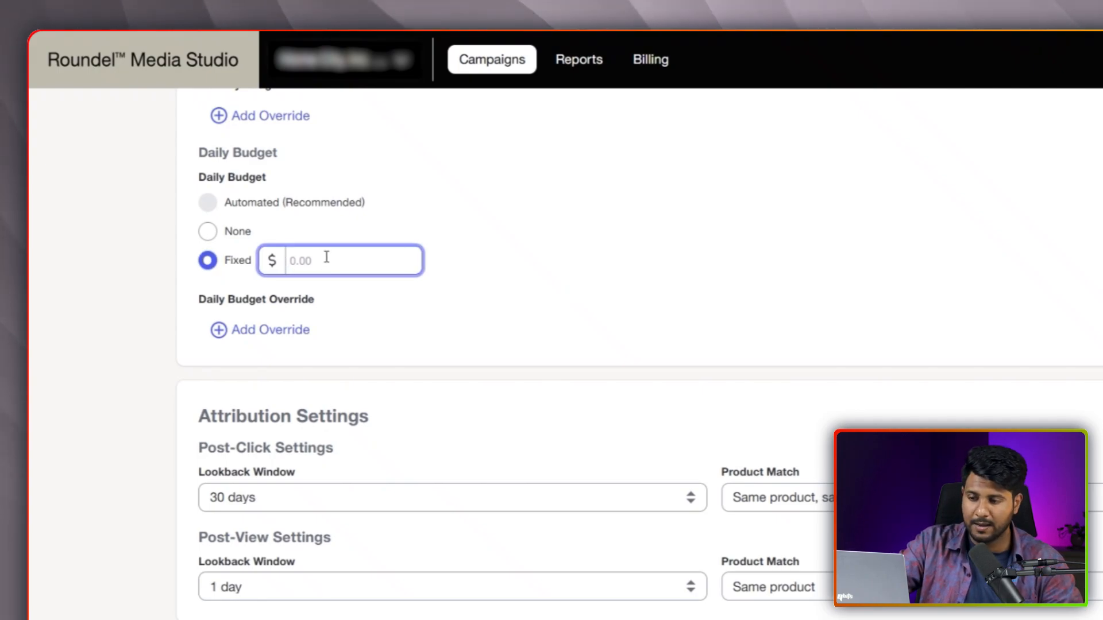
type("10")
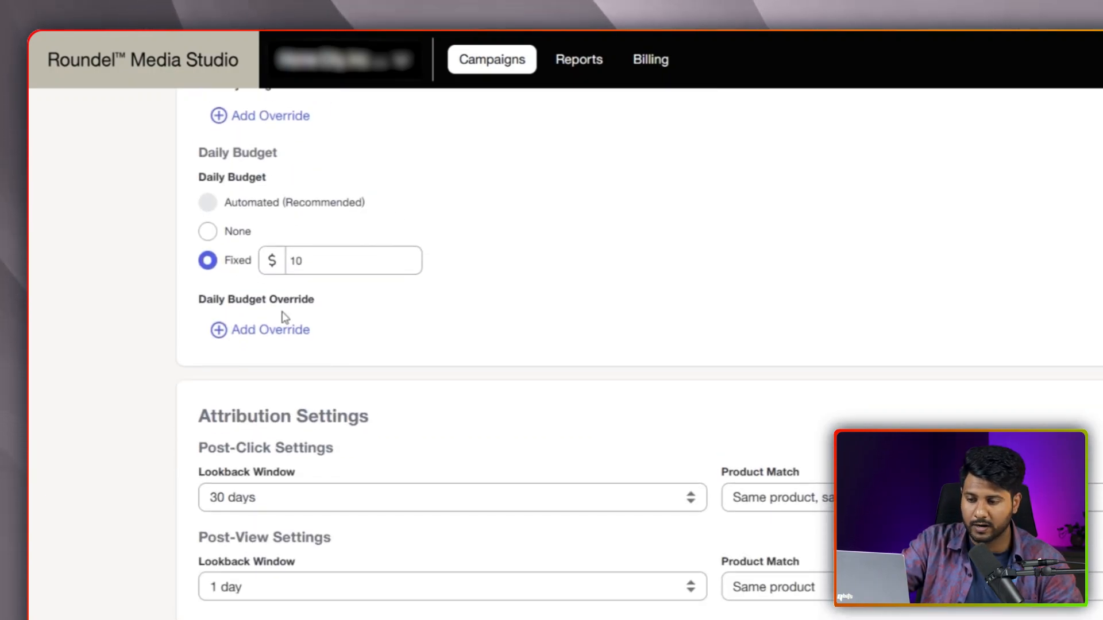
mouse_move(260, 329)
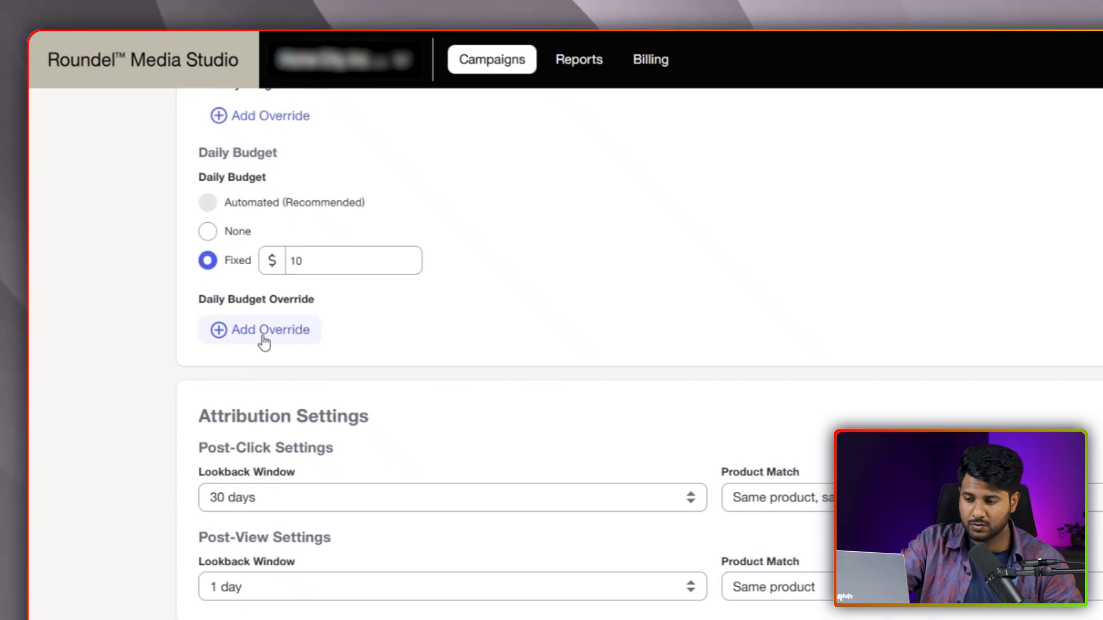
mouse_move(397, 296)
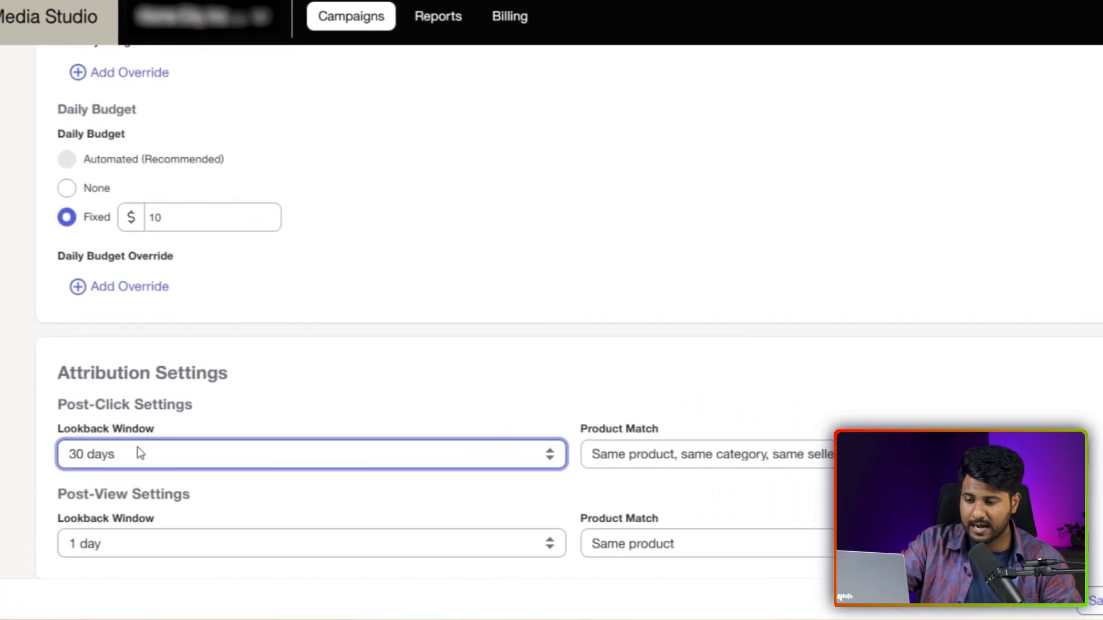
Step: Keep the post-click lookback window at 30 days in Attribution Settings
left_click(310, 454)
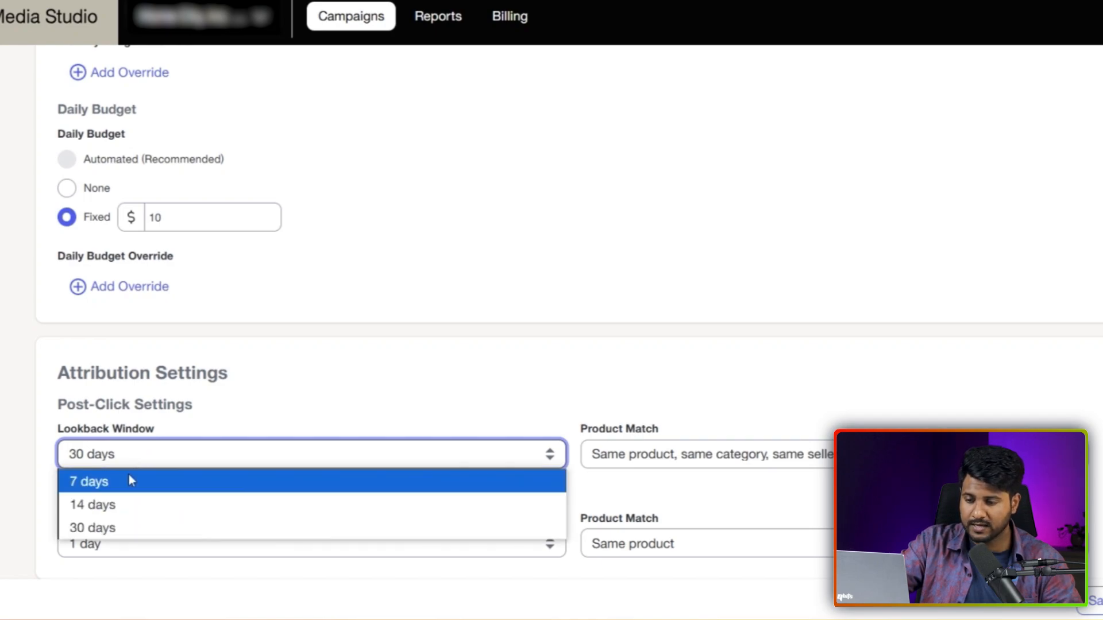
mouse_move(92, 527)
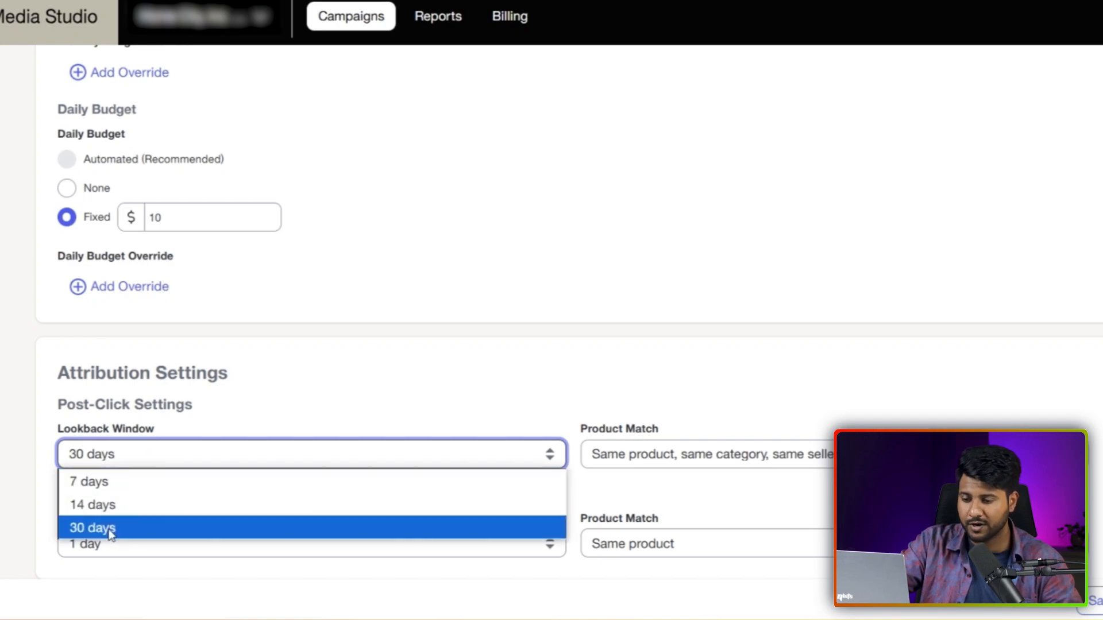
mouse_move(113, 524)
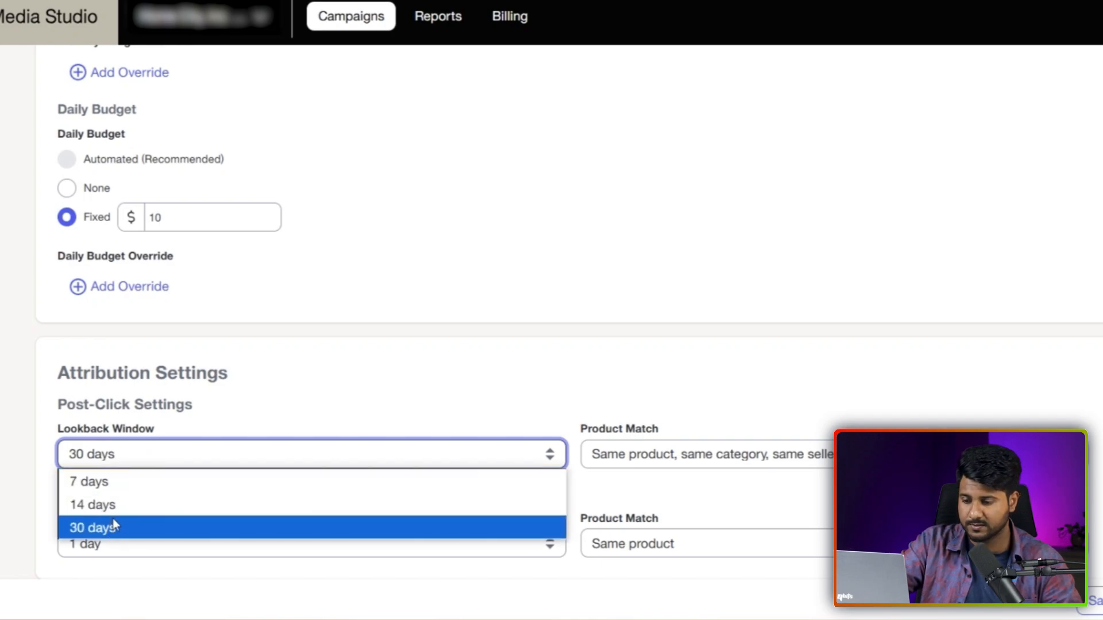
left_click(92, 527)
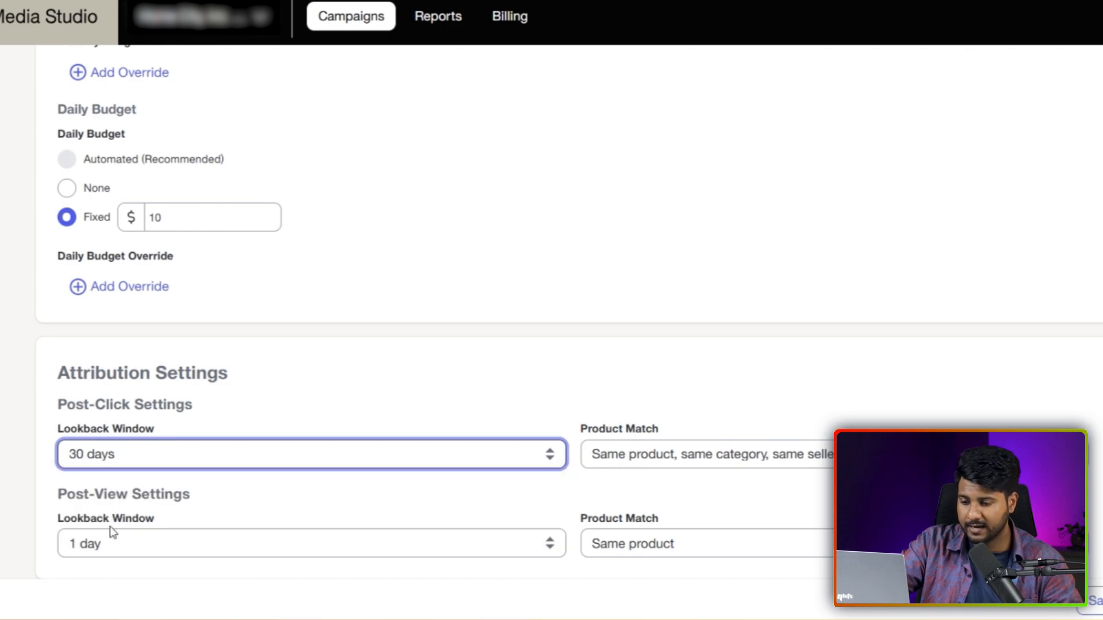
left_click(707, 454)
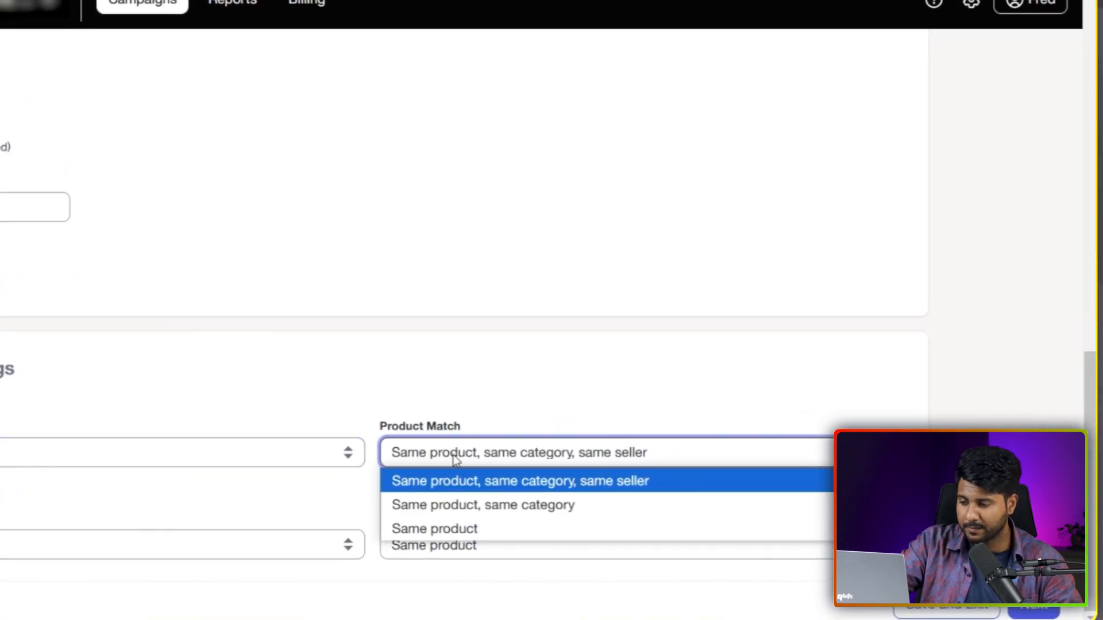
mouse_move(478, 493)
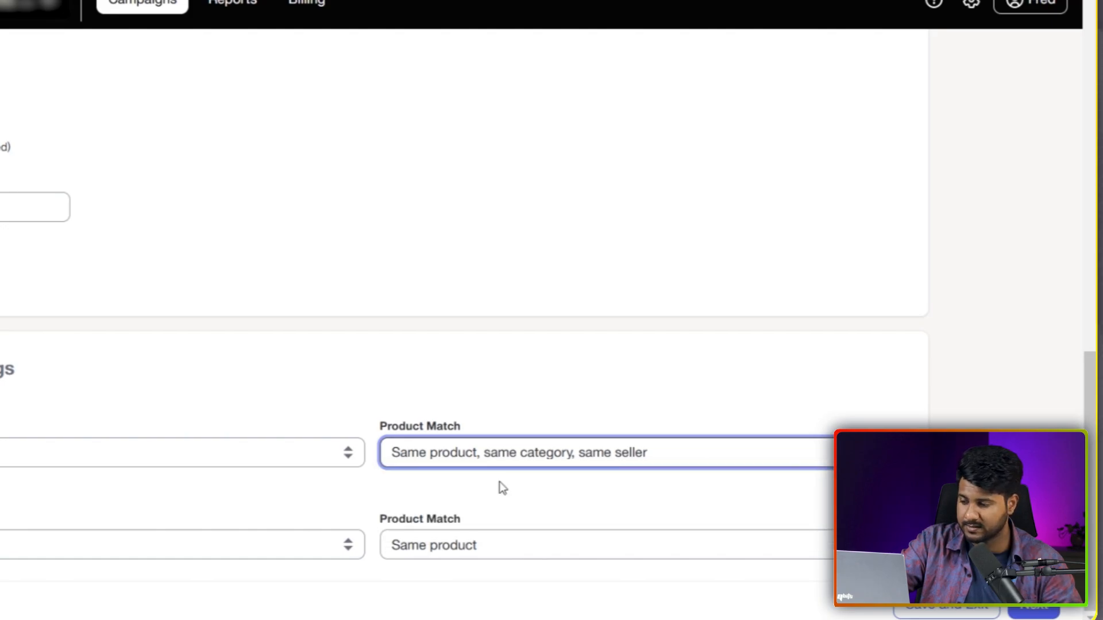
scroll("up", 3)
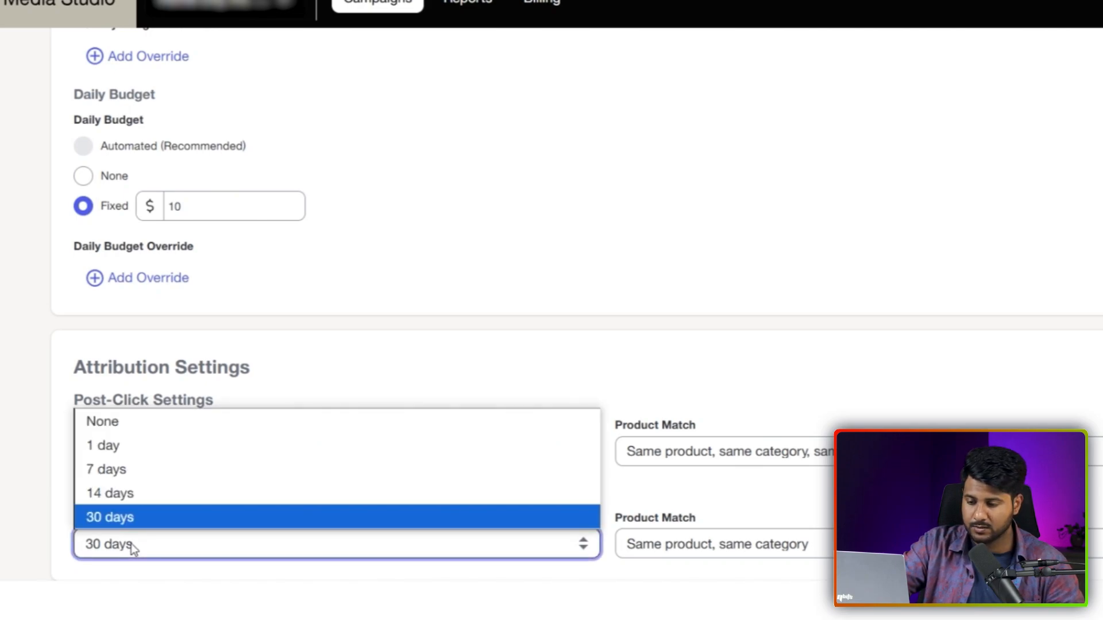
Step: Set post-view attribution to a 30-day window with Same product matching and continue to the line item
left_click(109, 517)
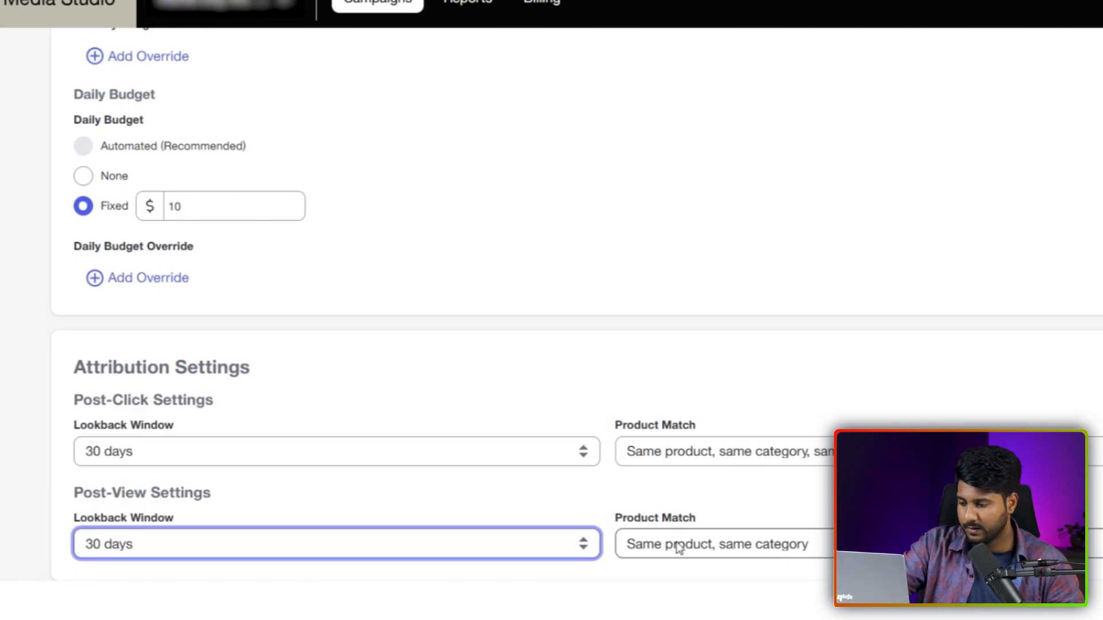
left_click(725, 544)
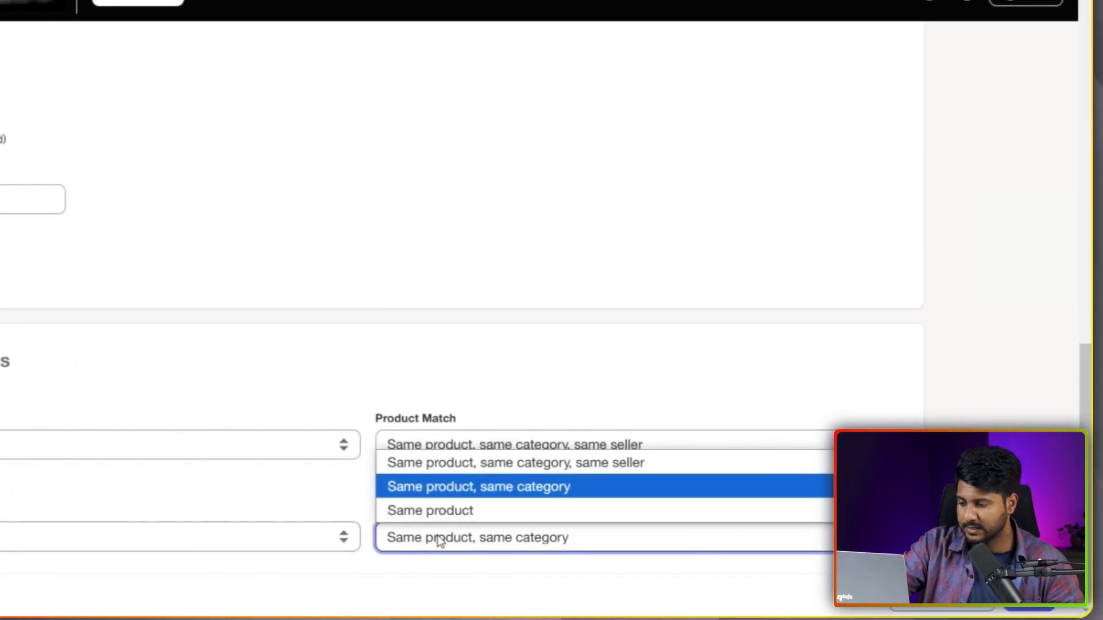
left_click(430, 510)
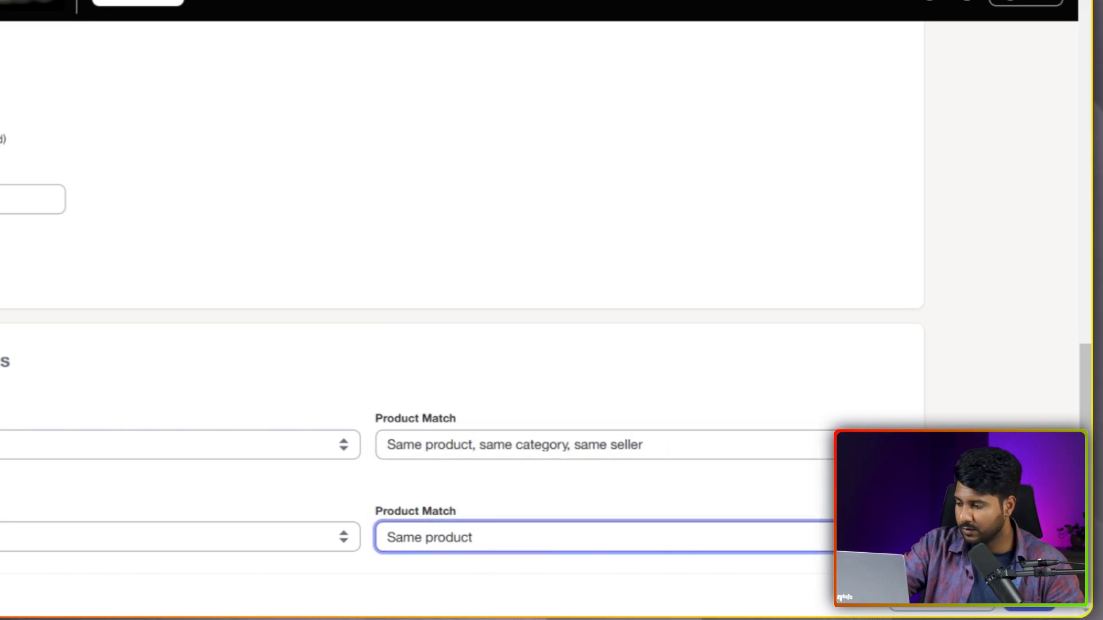
left_click(1029, 596)
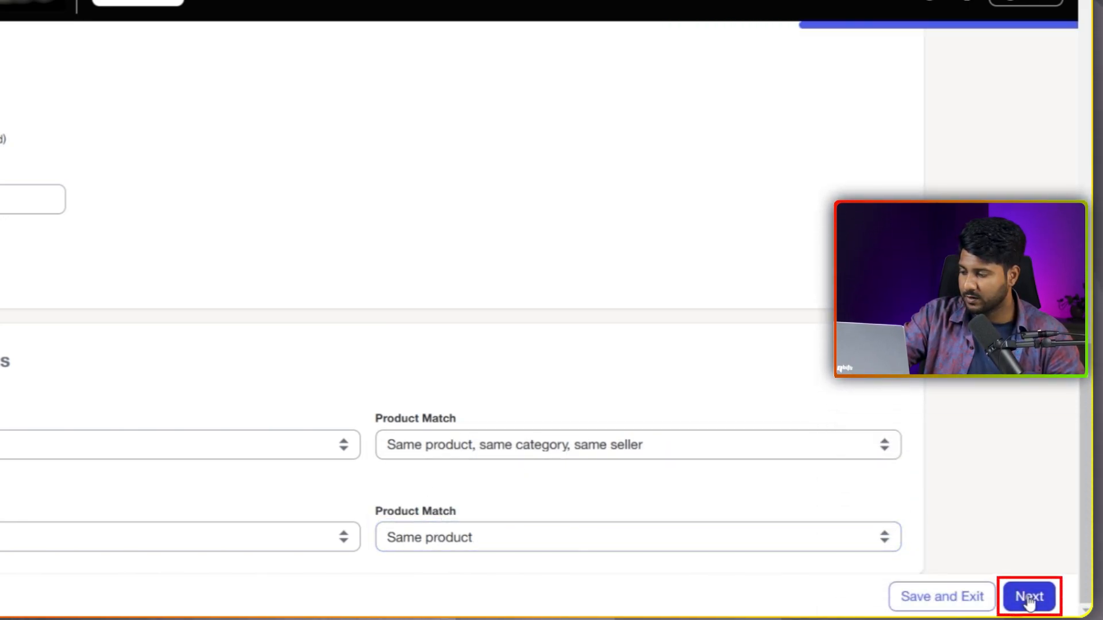
left_click(1028, 596)
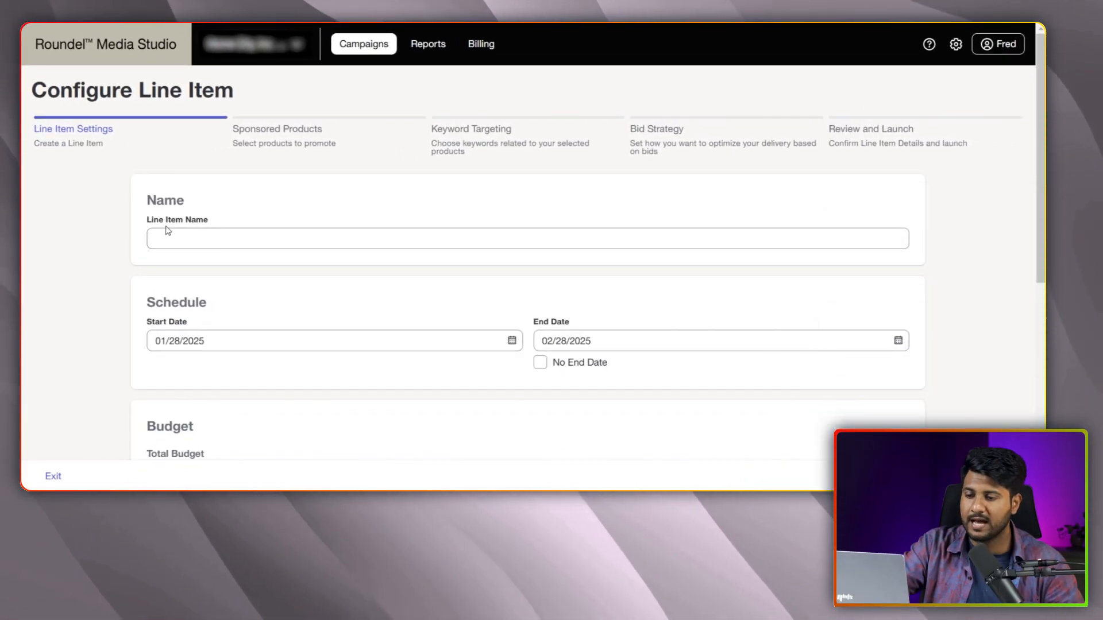
Step: Name the line item 'ECC | Products| SP' and let it run with no end date
type("ECC | Products| SP")
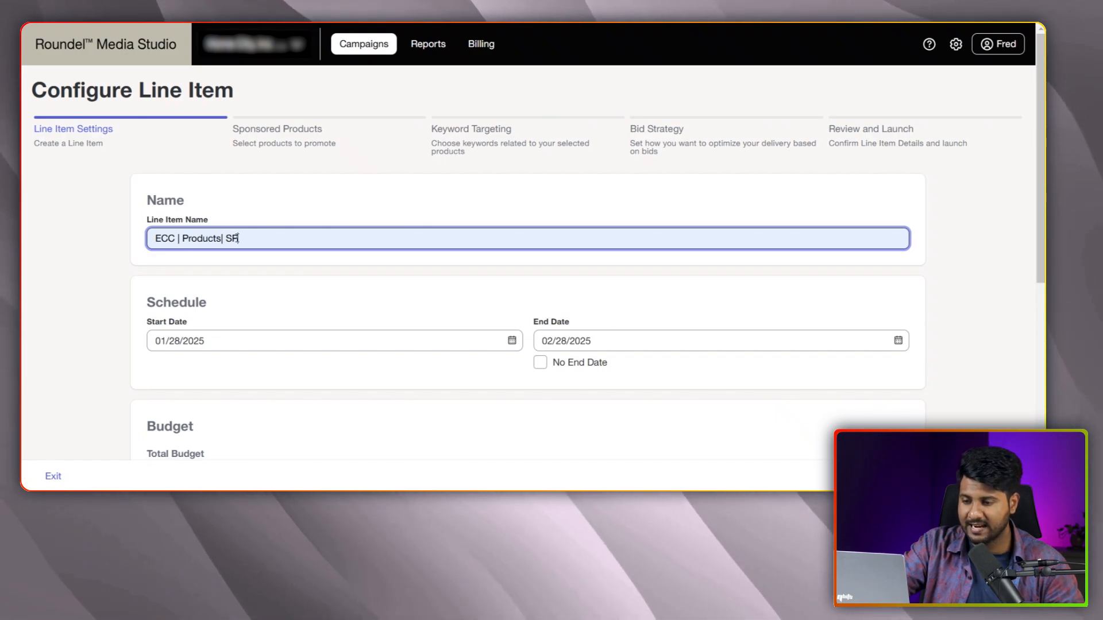
scroll("down", 3)
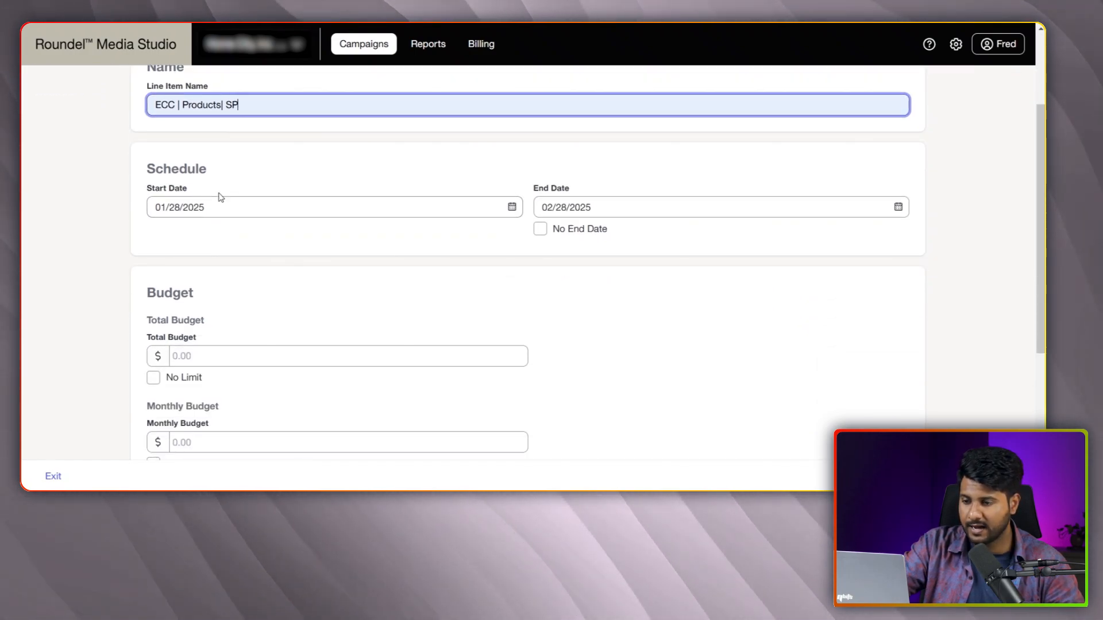
scroll("down", 3)
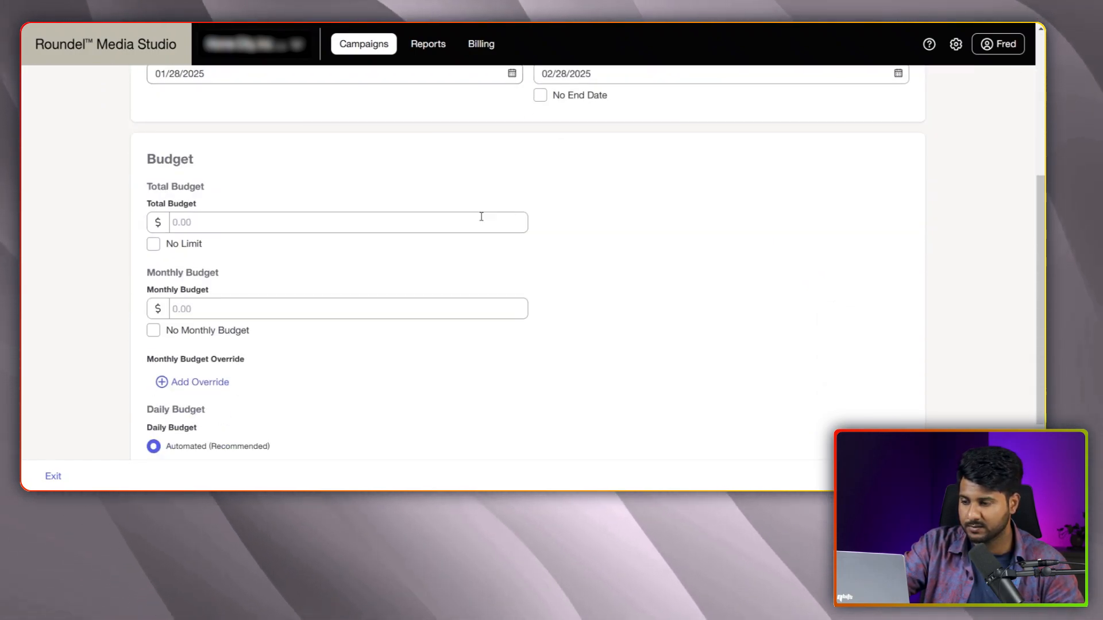
scroll("up", 3)
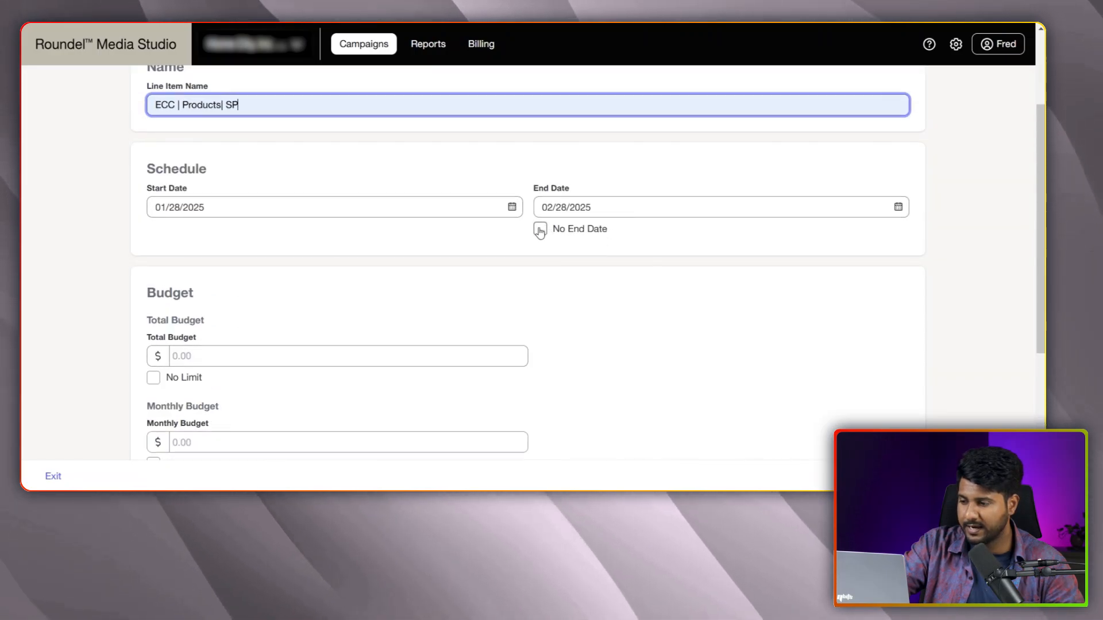
left_click(540, 229)
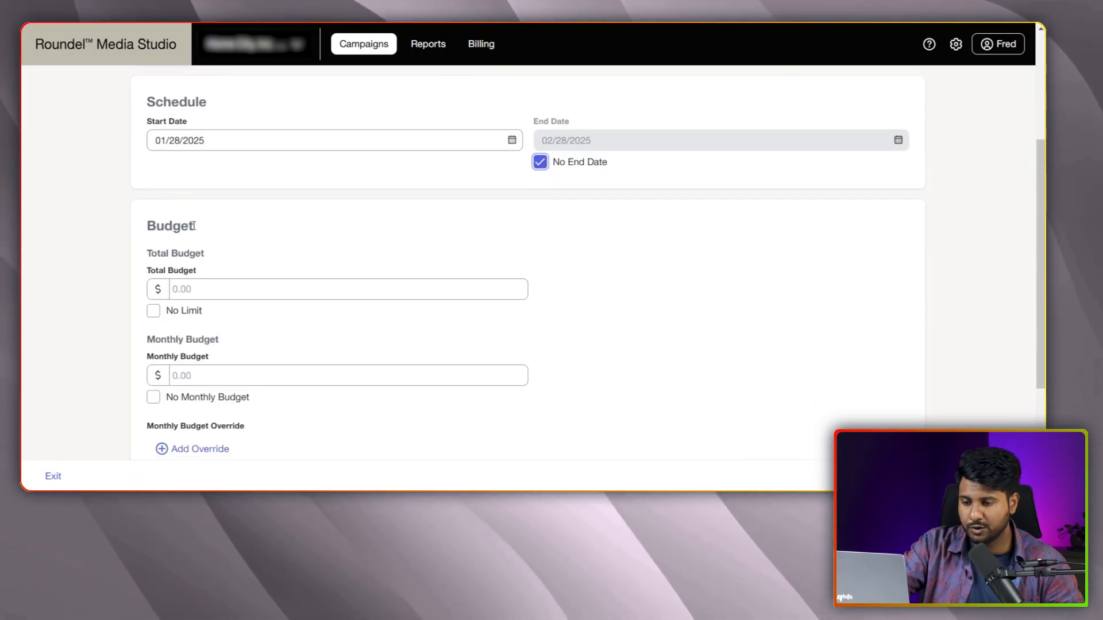
Step: Give the line item a $50 total budget, no monthly limit and a $10 fixed daily budget, then continue
type("50")
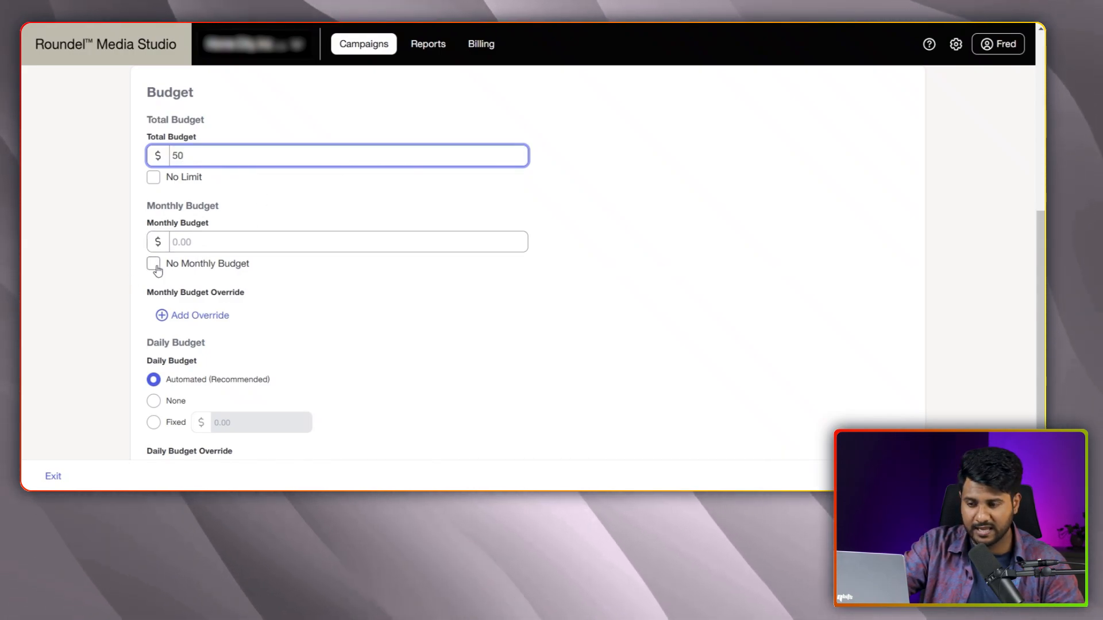
left_click(153, 263)
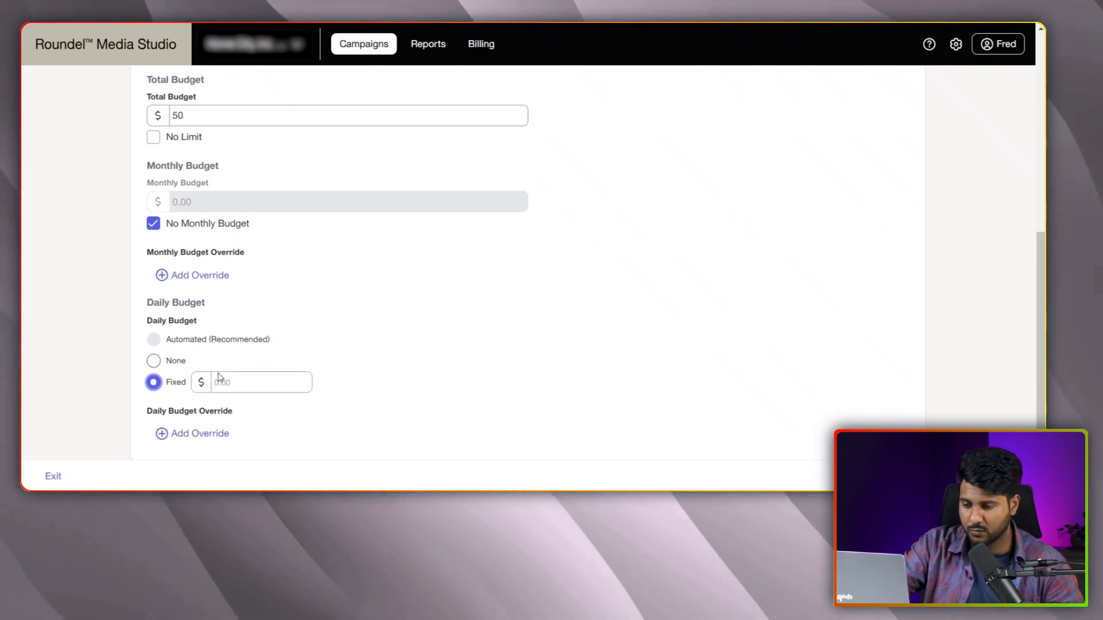
type("10")
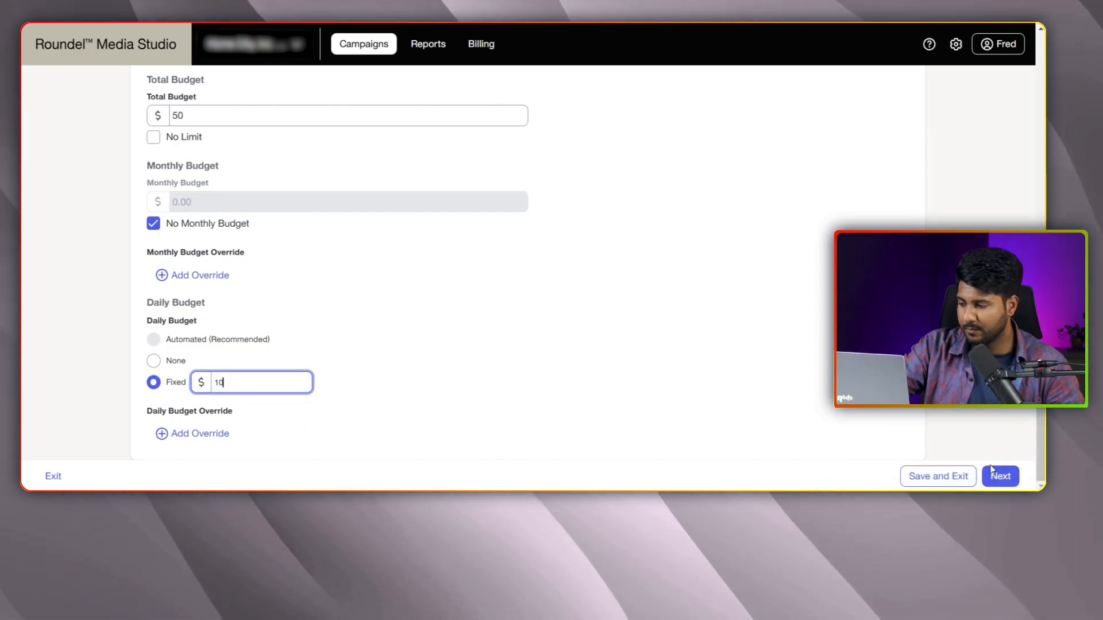
left_click(999, 476)
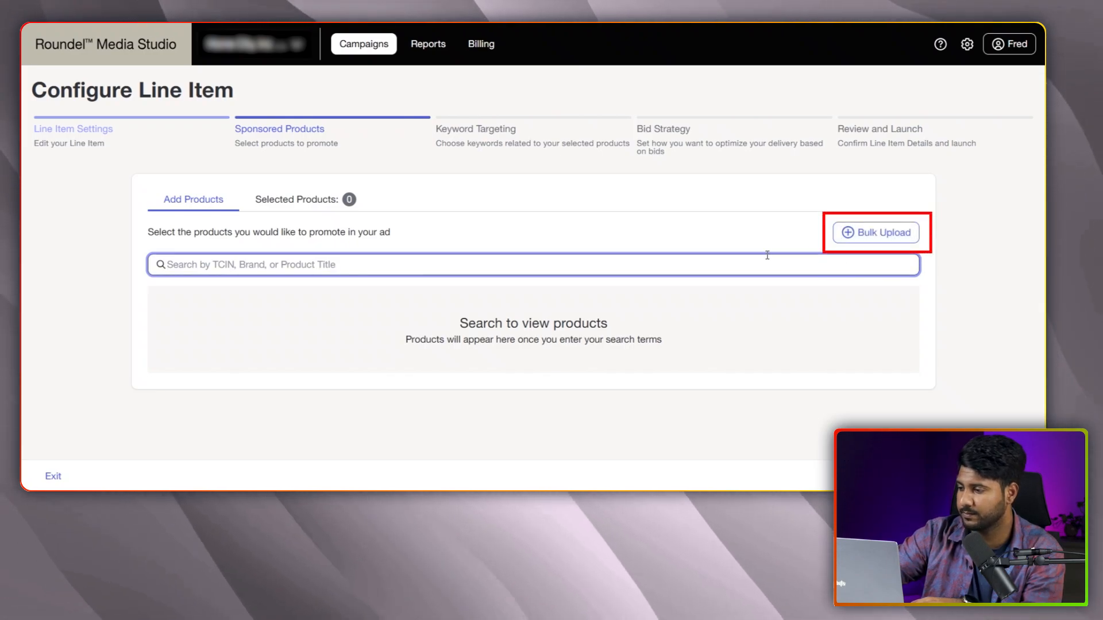
Step: Bulk-add the eight towel and chaise slipcover products by TCIN and continue to keyword targeting
left_click(876, 232)
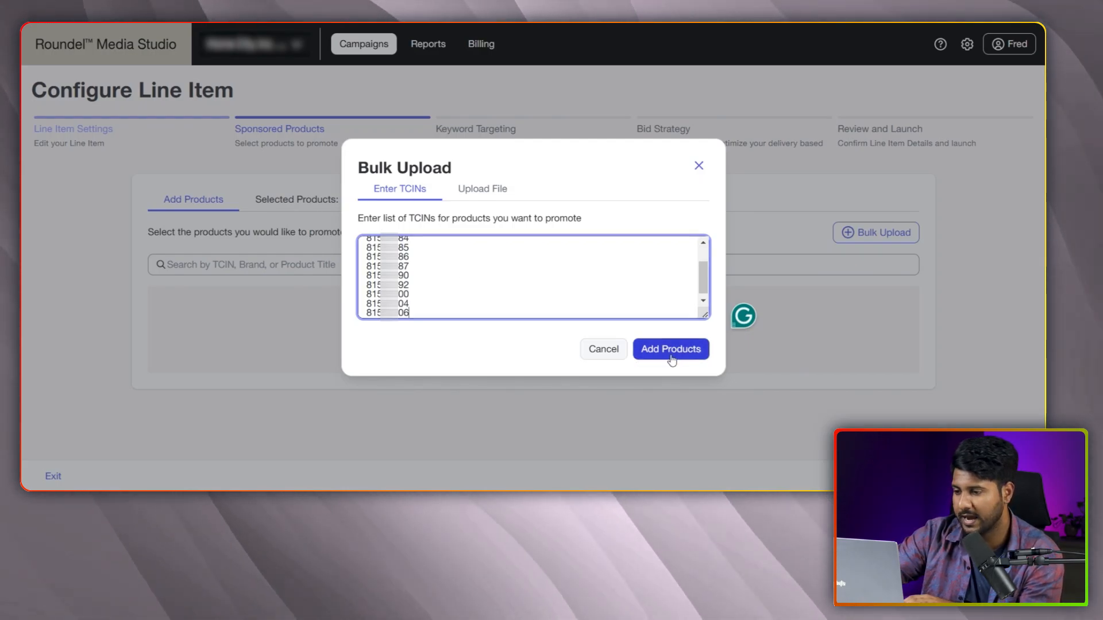
left_click(669, 349)
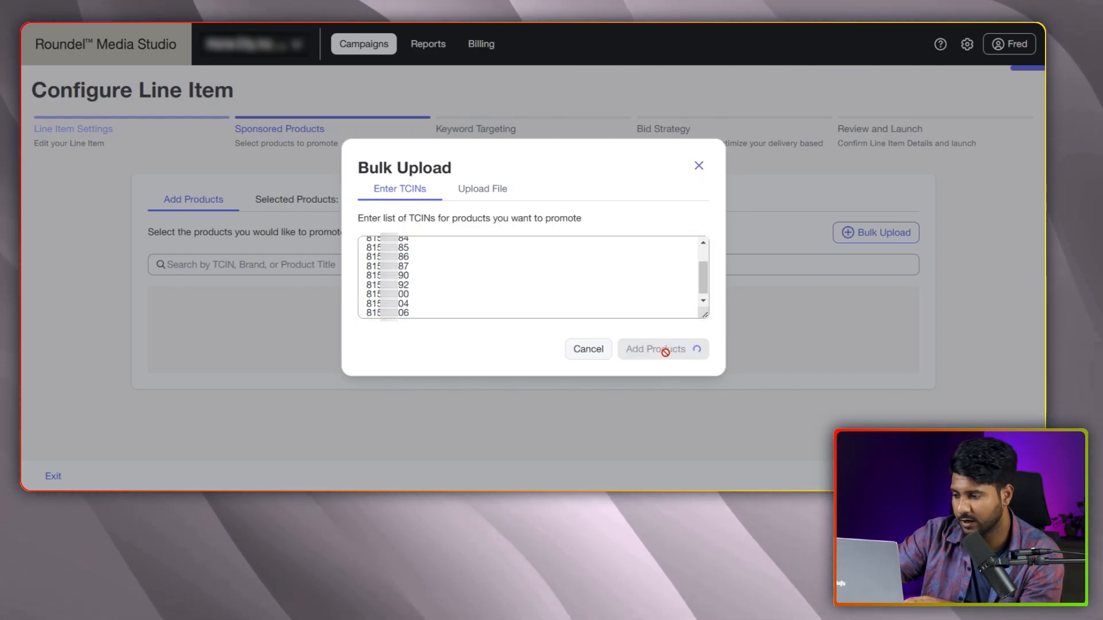
left_click(653, 349)
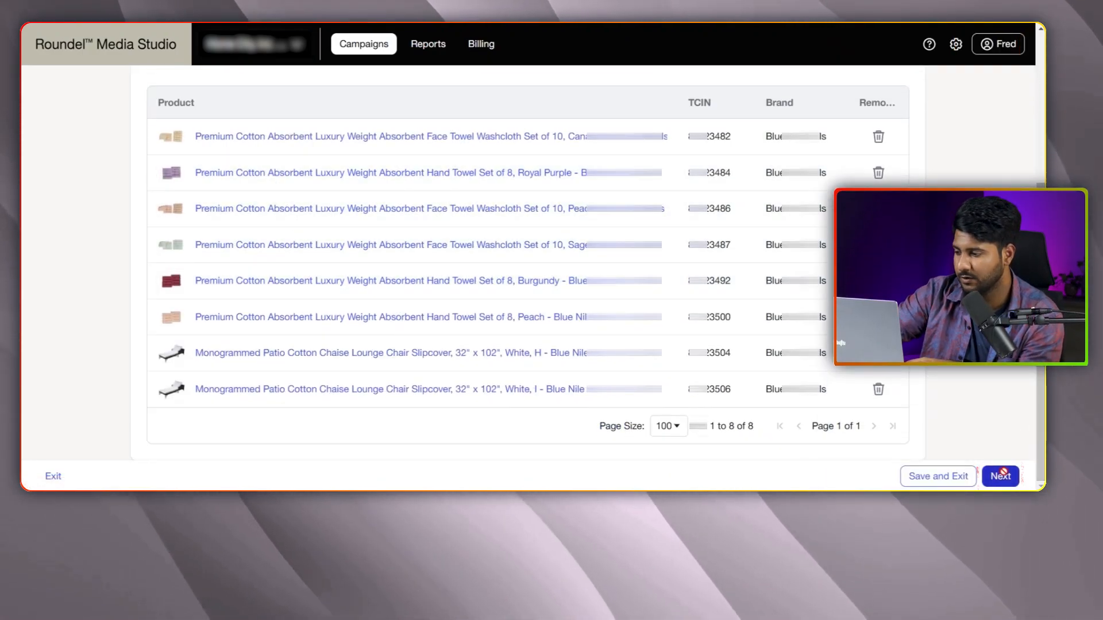
left_click(1000, 476)
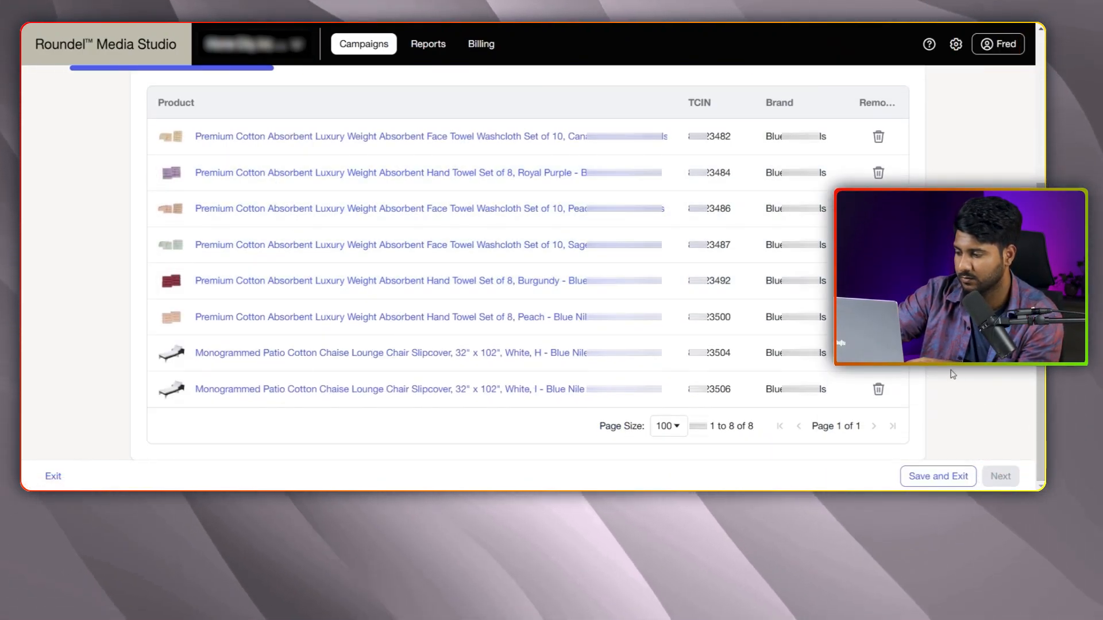
Step: Switch to automated keyword targeting only, confirm dropping manual keywords, and continue with no negative keywords
left_click(999, 475)
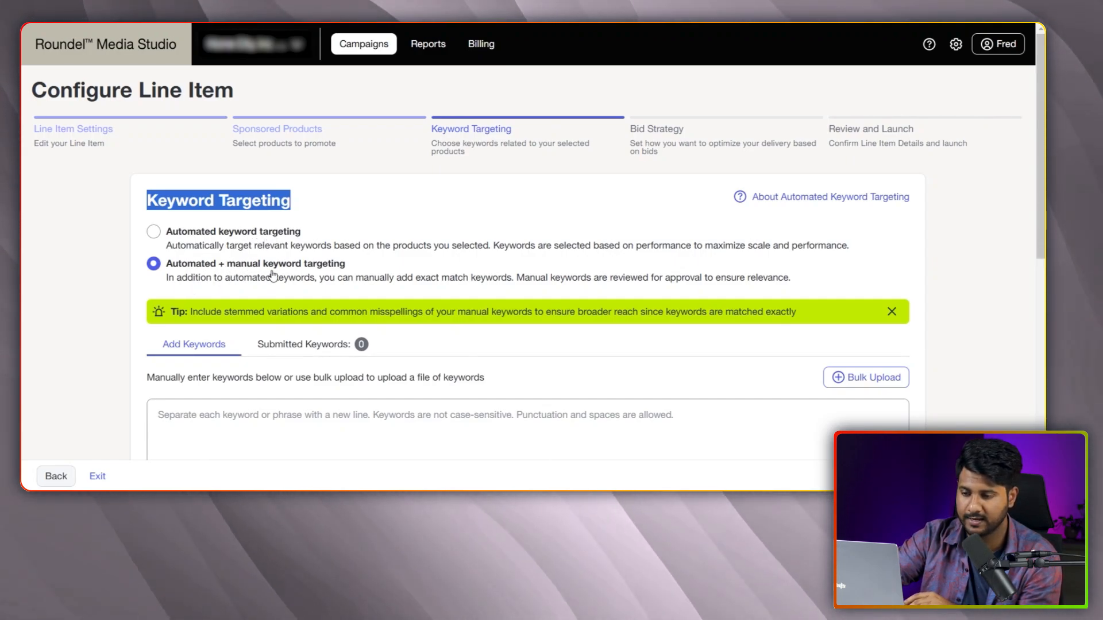
mouse_move(229, 251)
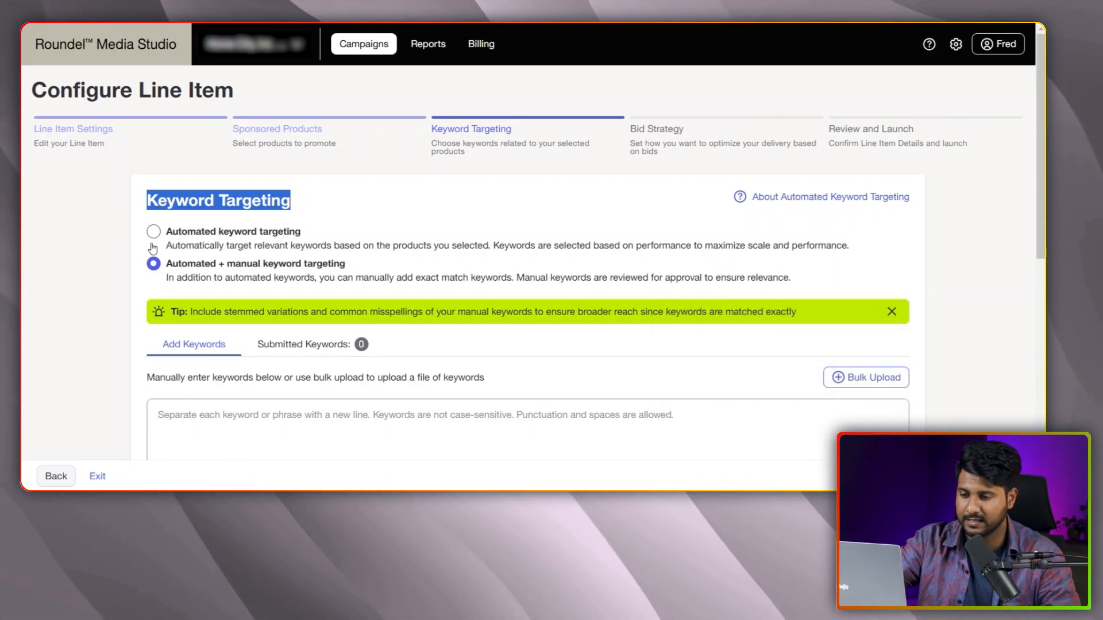
left_click(153, 231)
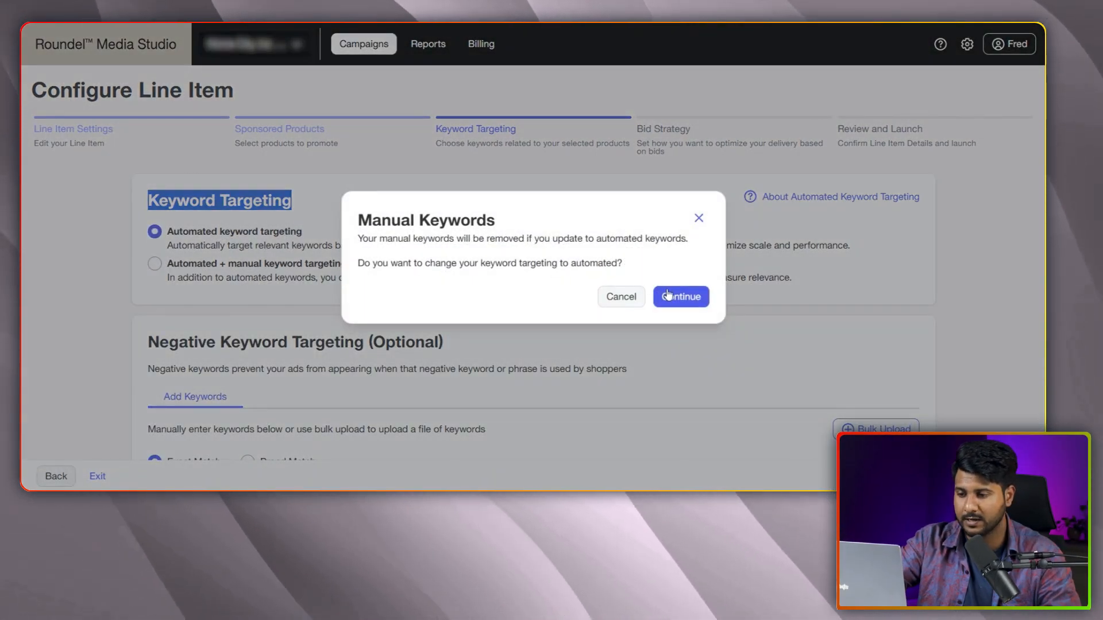
left_click(679, 296)
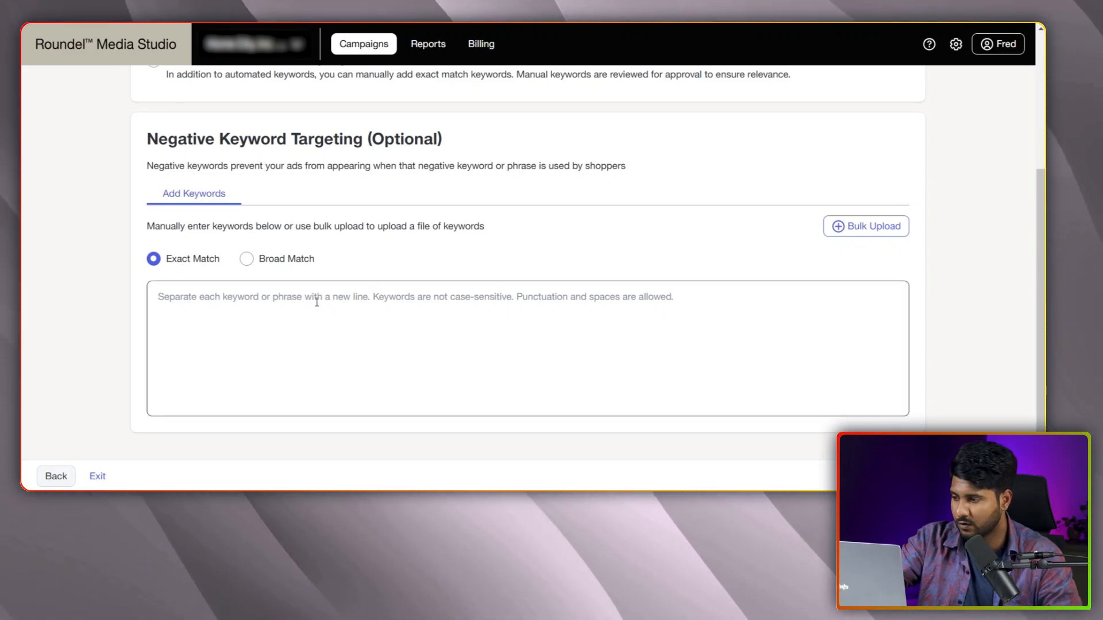
scroll("up", 3)
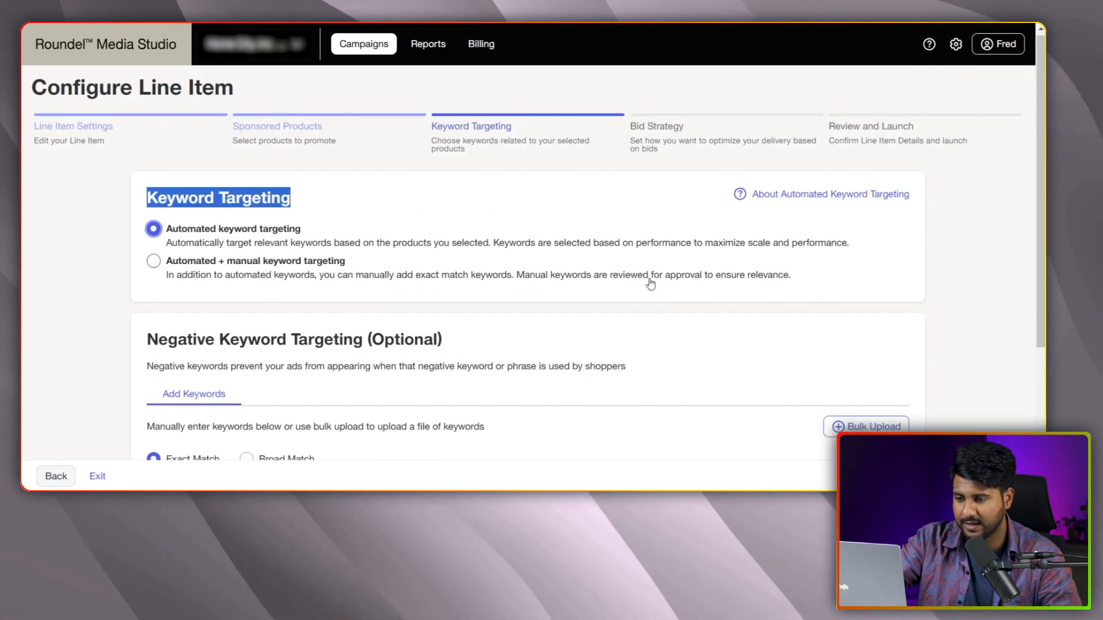
scroll("down", 3)
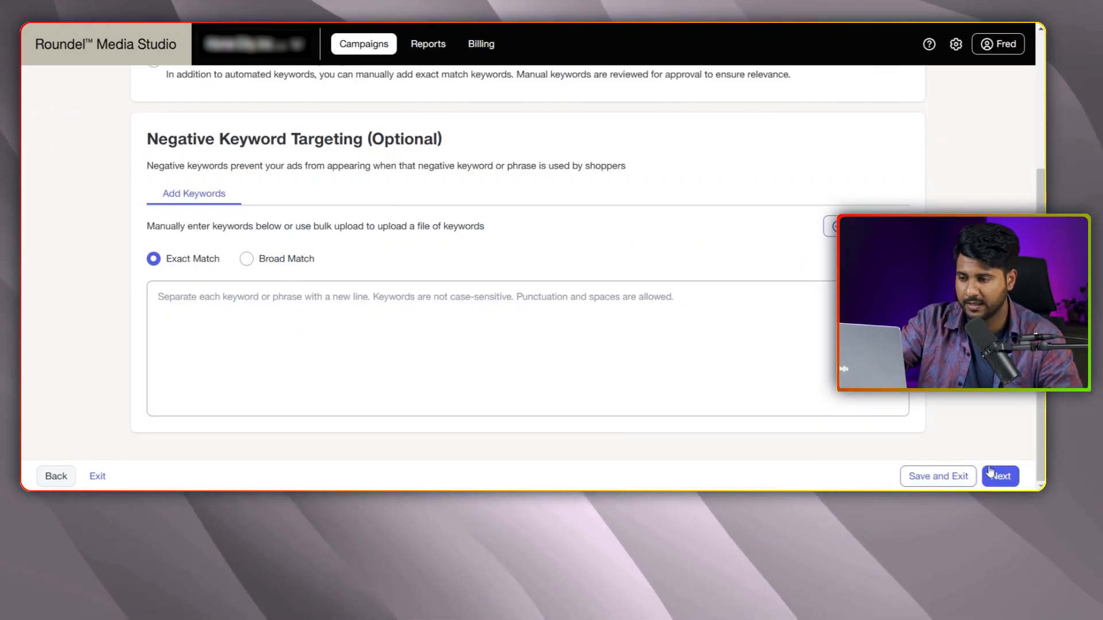
left_click(1001, 476)
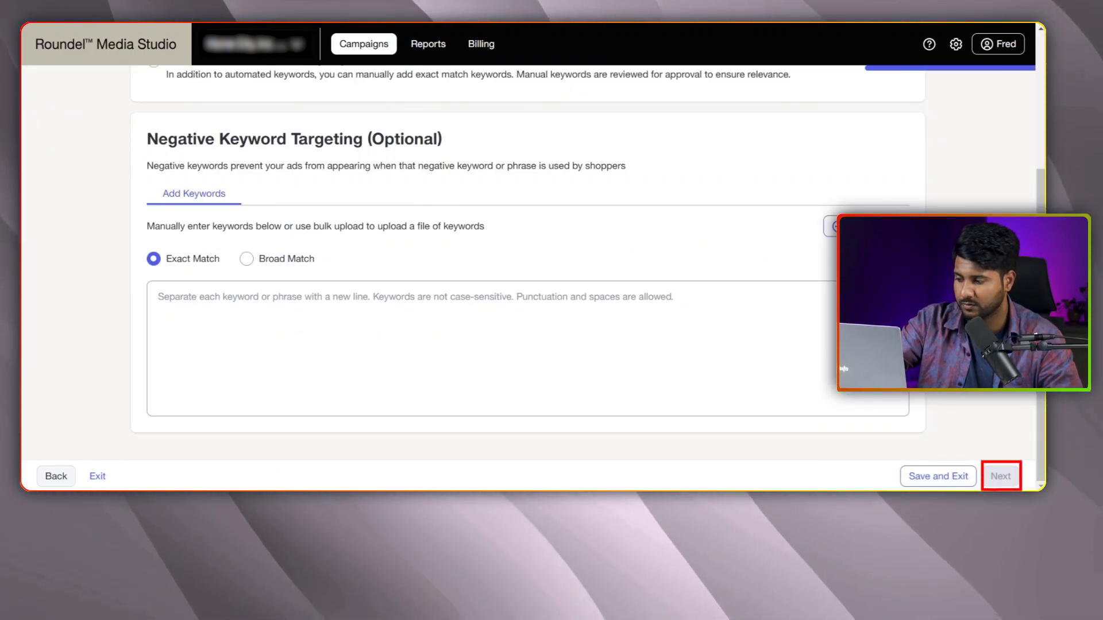
Step: Keep Conversion as the line item goal on the Bid Strategy step
left_click(1000, 475)
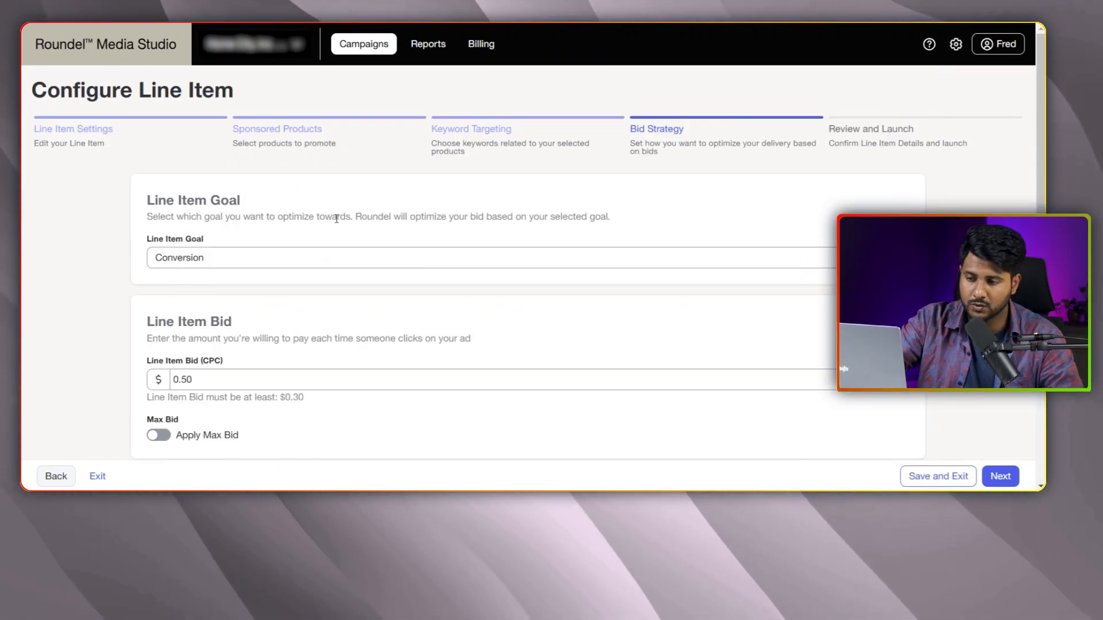
left_click(478, 258)
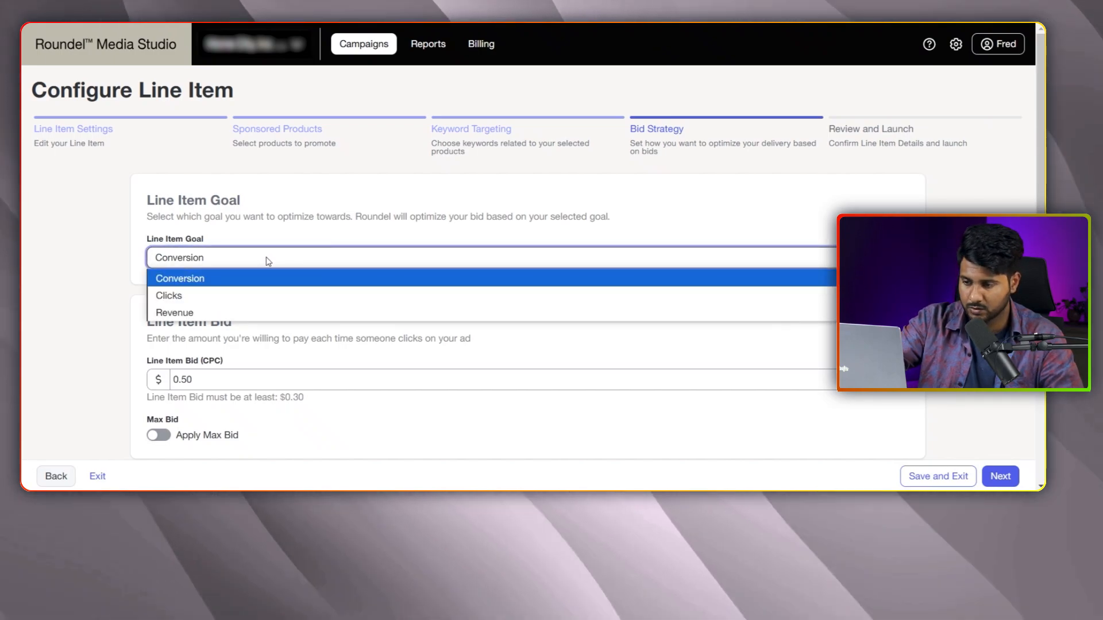
left_click(180, 278)
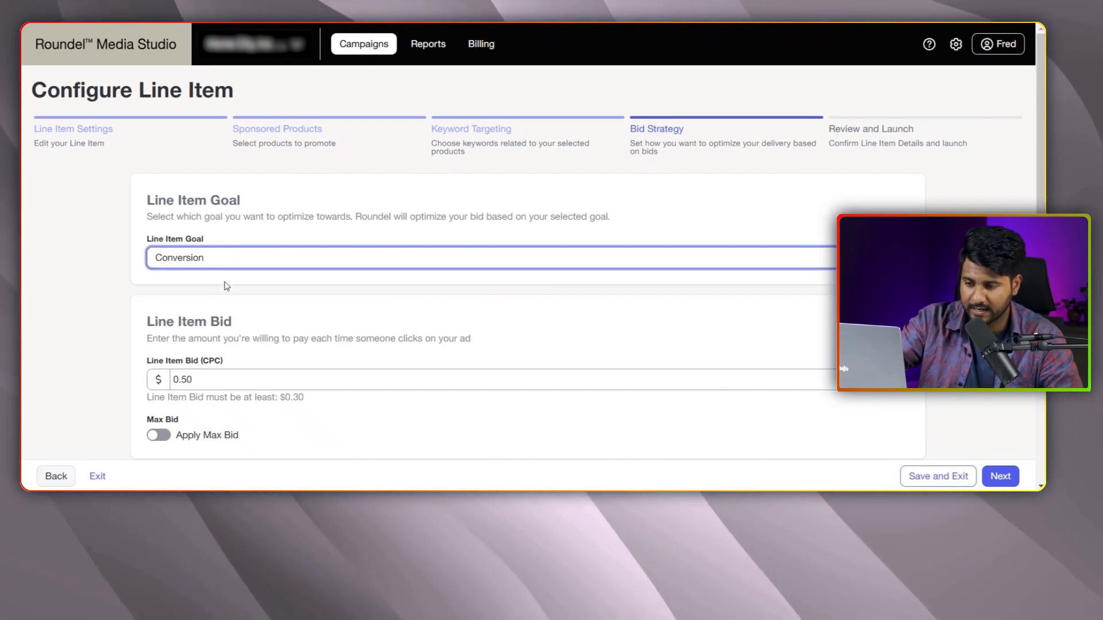
scroll("down", 3)
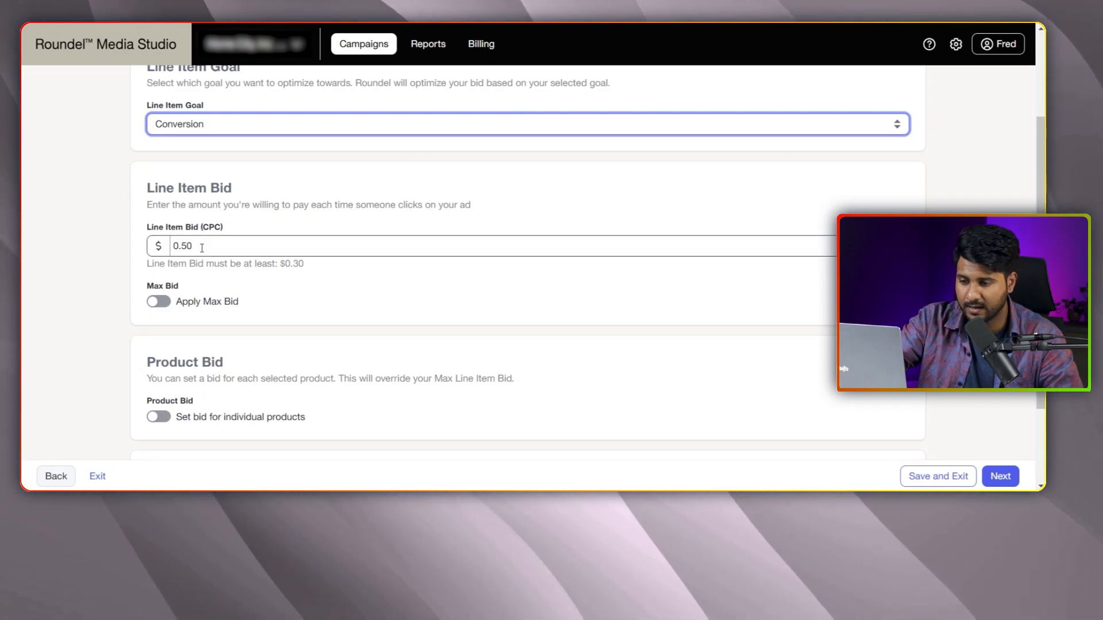
Step: Set the CPC line item bid to $0.25 and apply a maximum bid of $0.30
triple_click(183, 246)
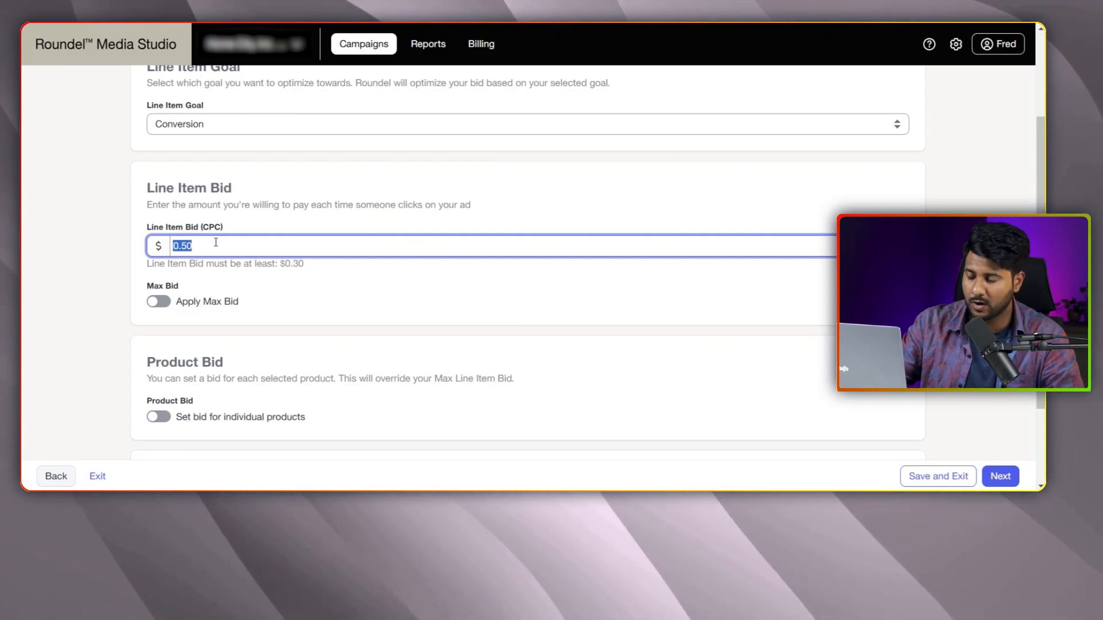
type("0")
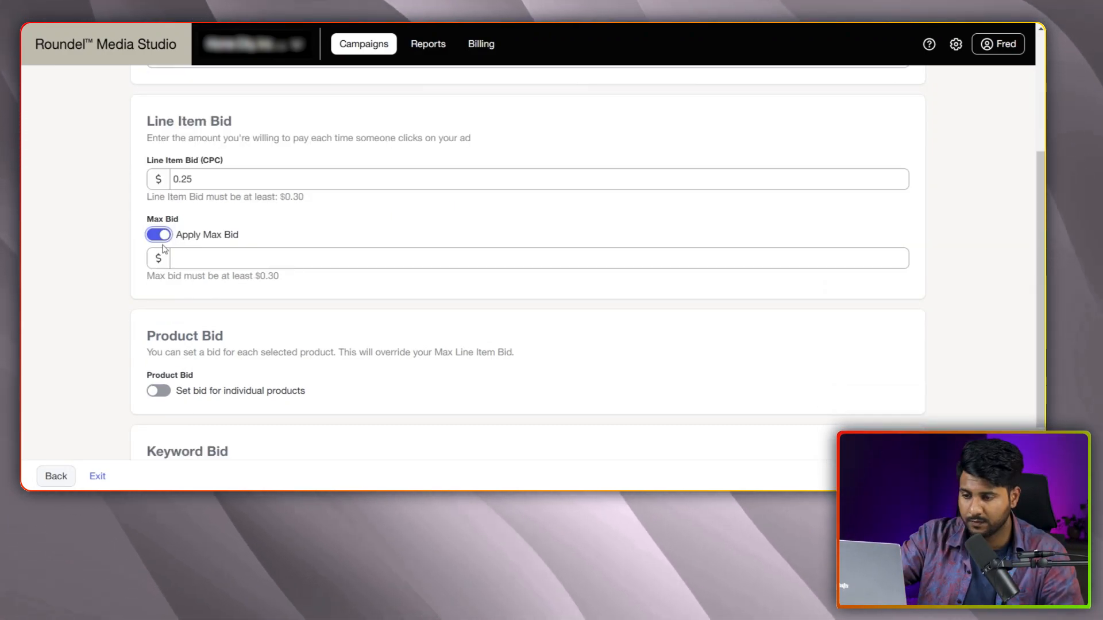
left_click(493, 259)
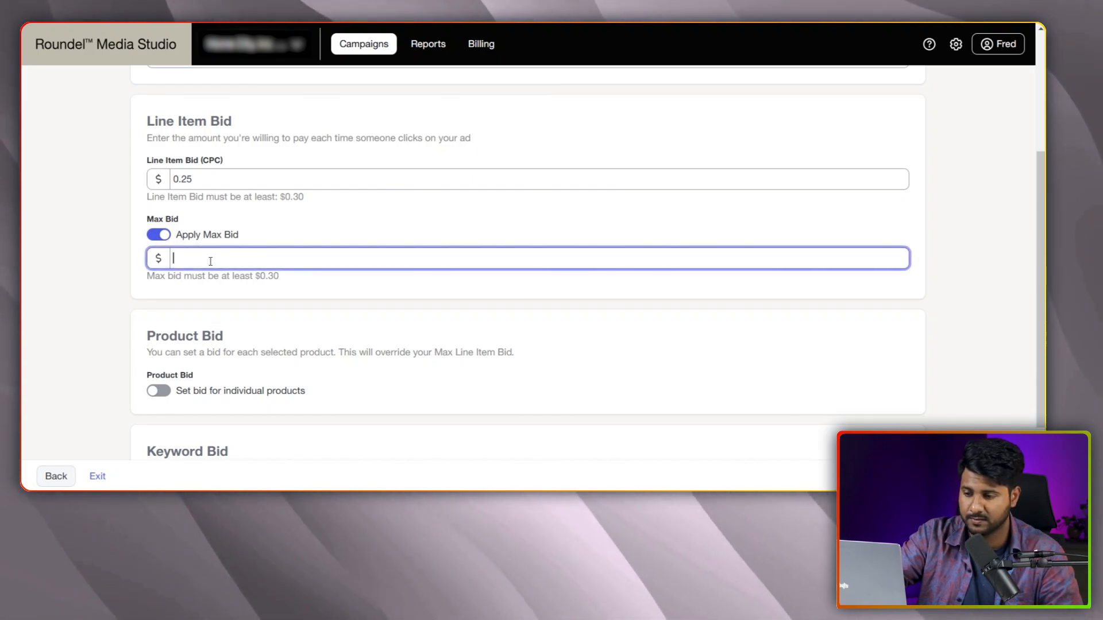
type("0.30")
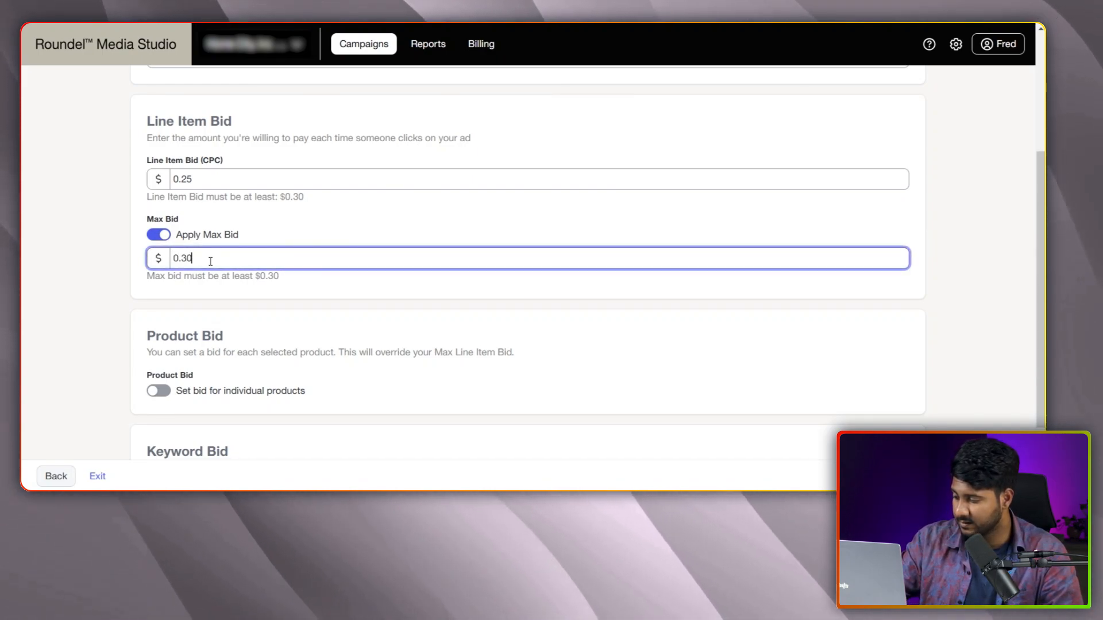
scroll("down", 3)
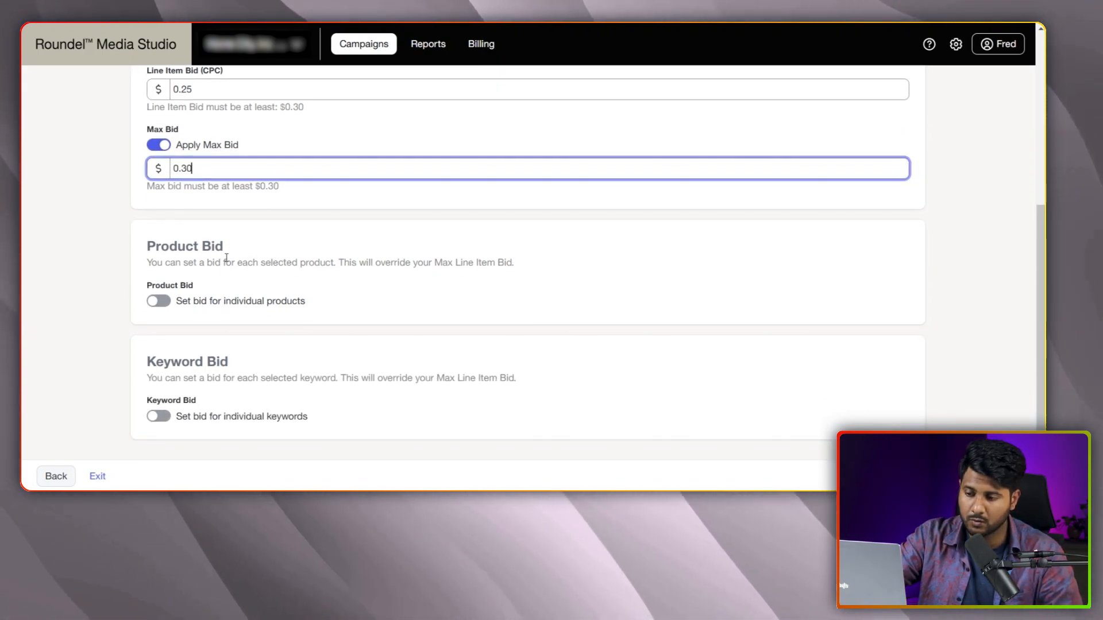
mouse_move(158, 301)
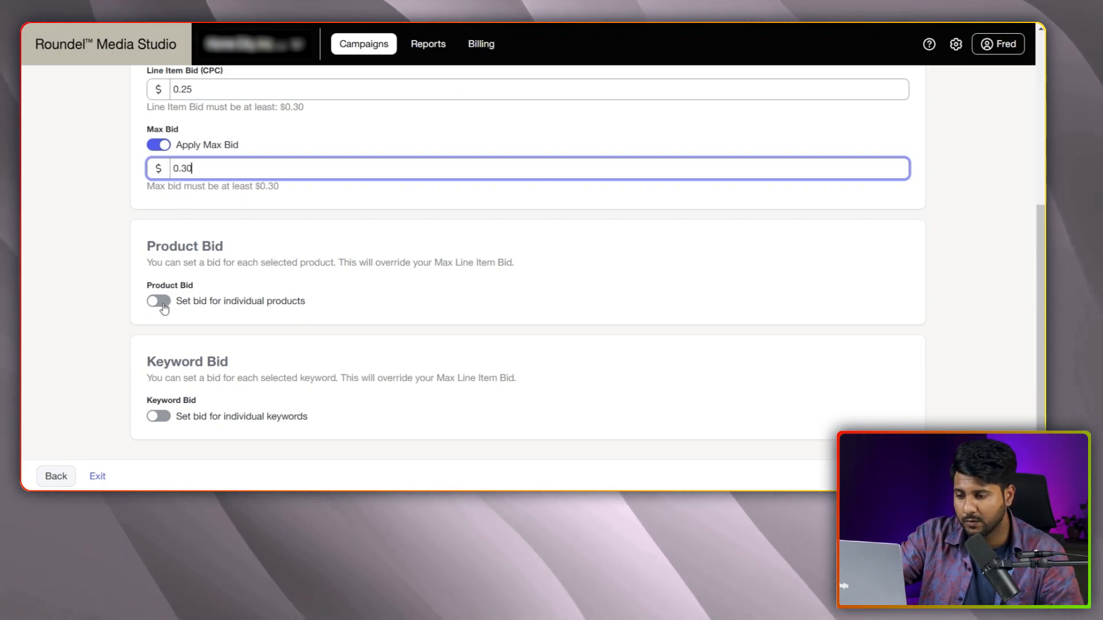
Step: Turn on individual product bids and save a $0.50 bid on the first face towel product
left_click(157, 301)
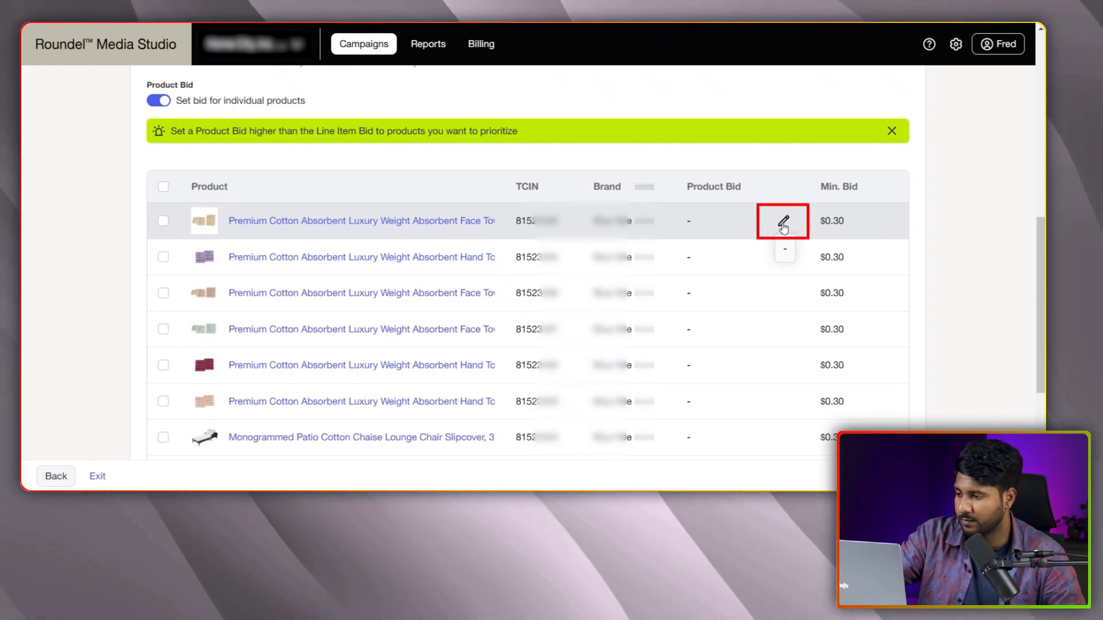
left_click(782, 221)
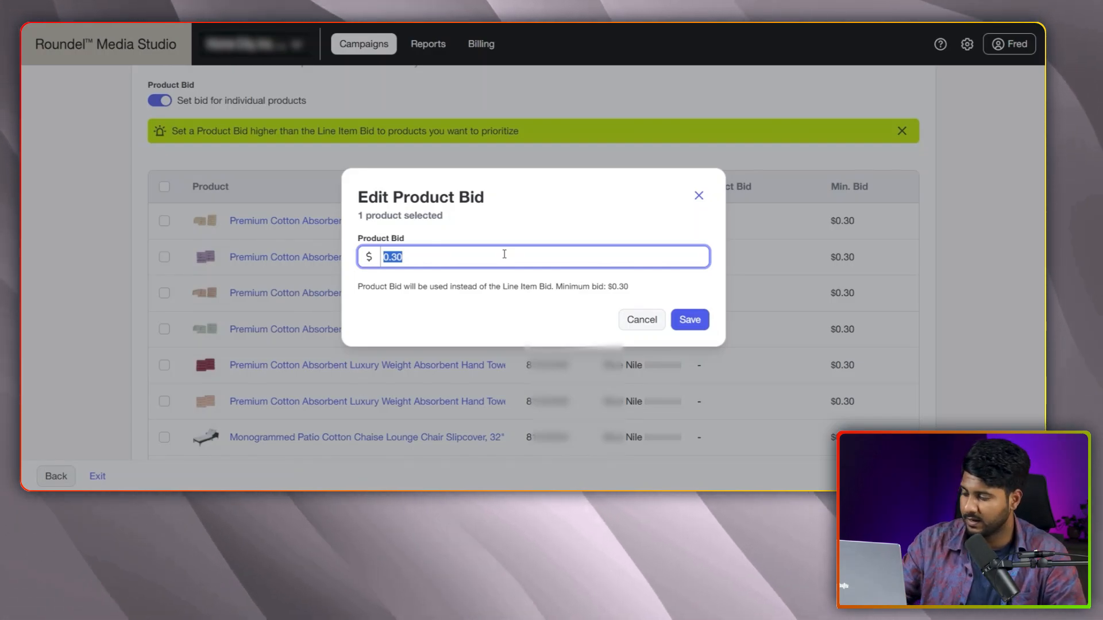
type("0.")
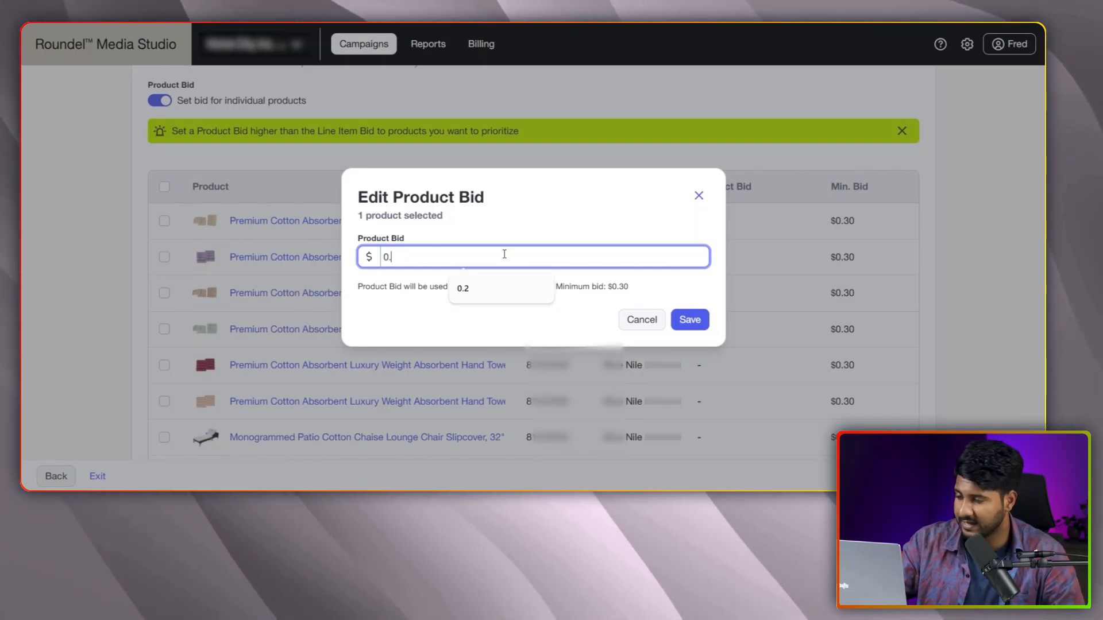
left_click(688, 319)
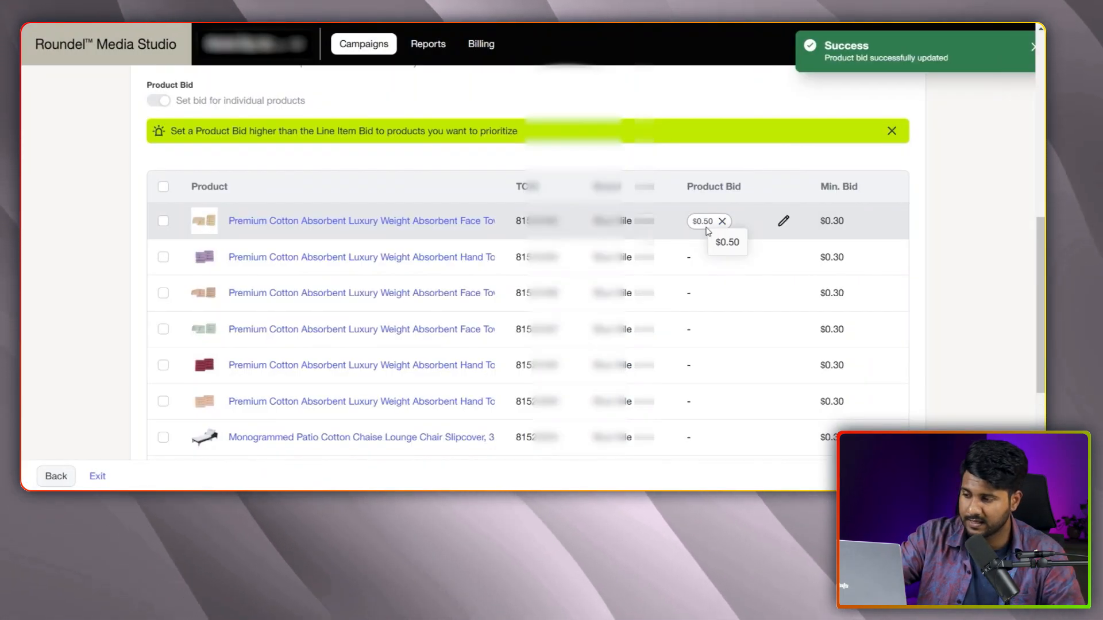
Step: Dismiss the keyword bid error notice, leaving individual keyword bids off
scroll("up", 3)
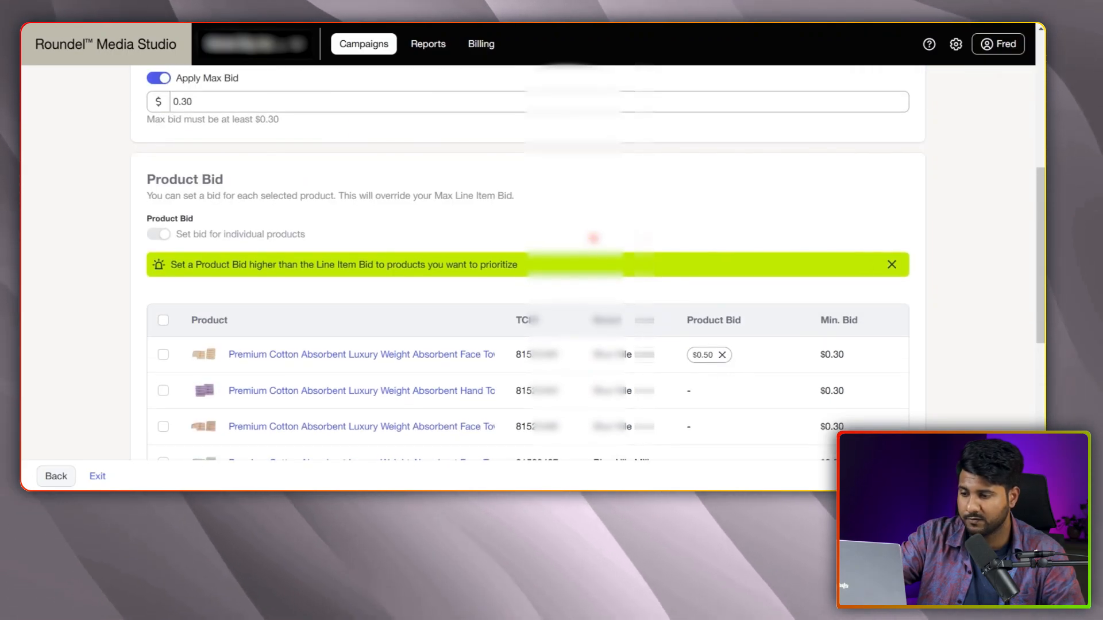
scroll("down", 3)
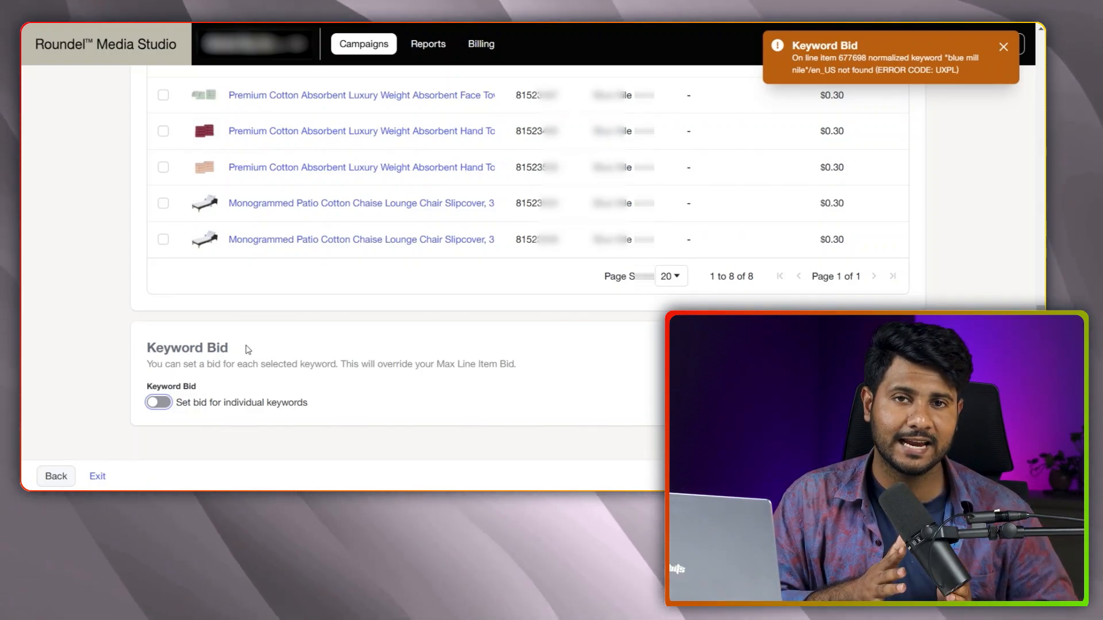
left_click(1001, 46)
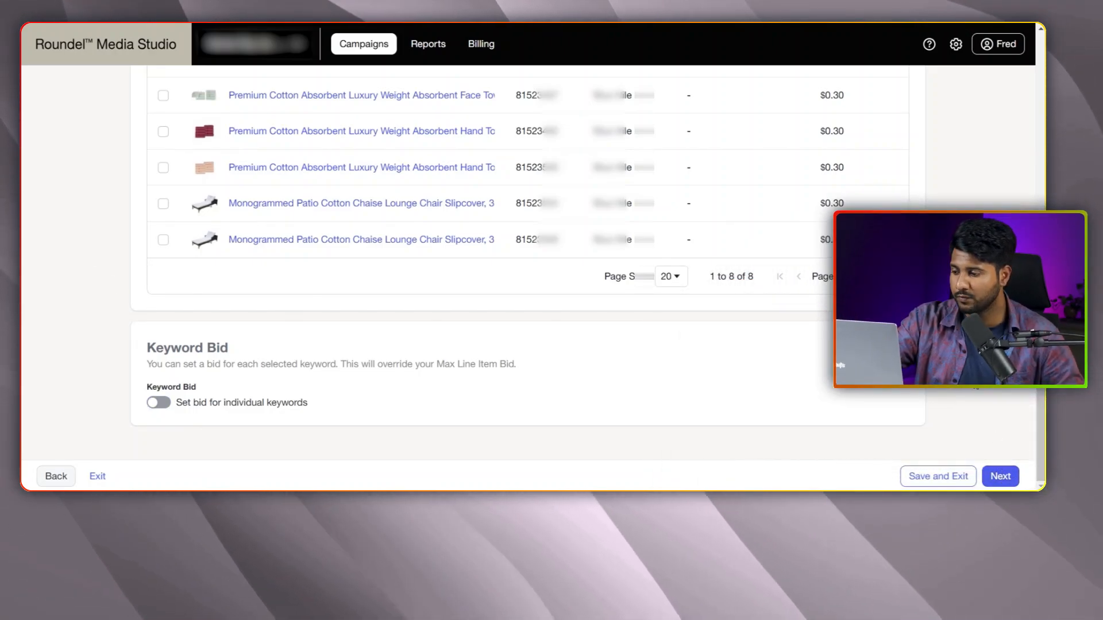
Step: Advance to the Review and Launch step showing the line item's name, schedule and $50 budget
left_click(999, 476)
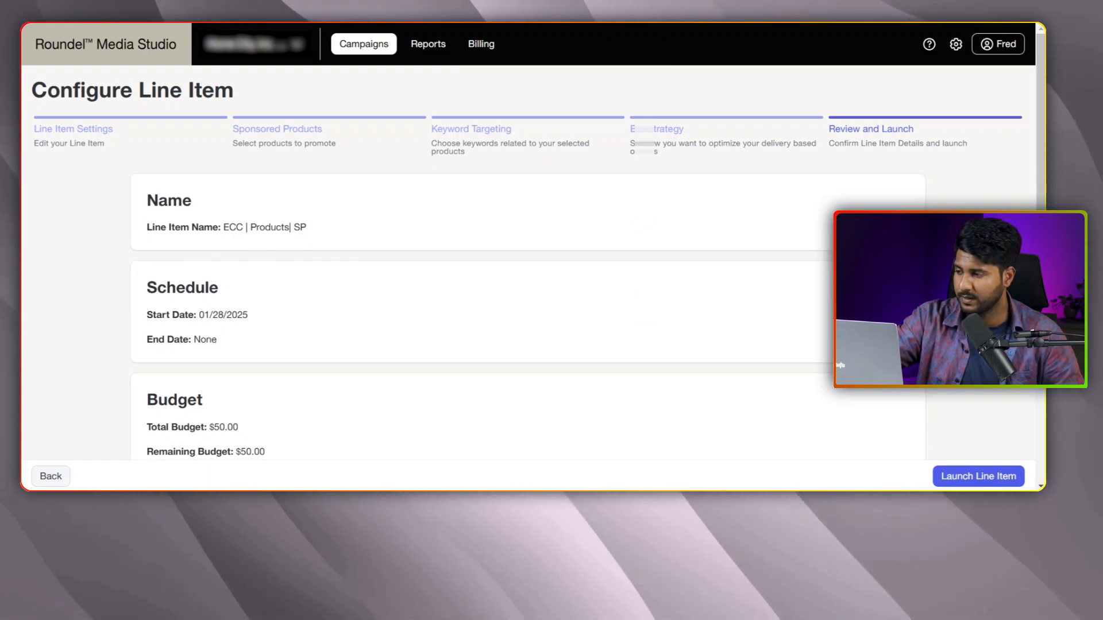
mouse_move(568, 249)
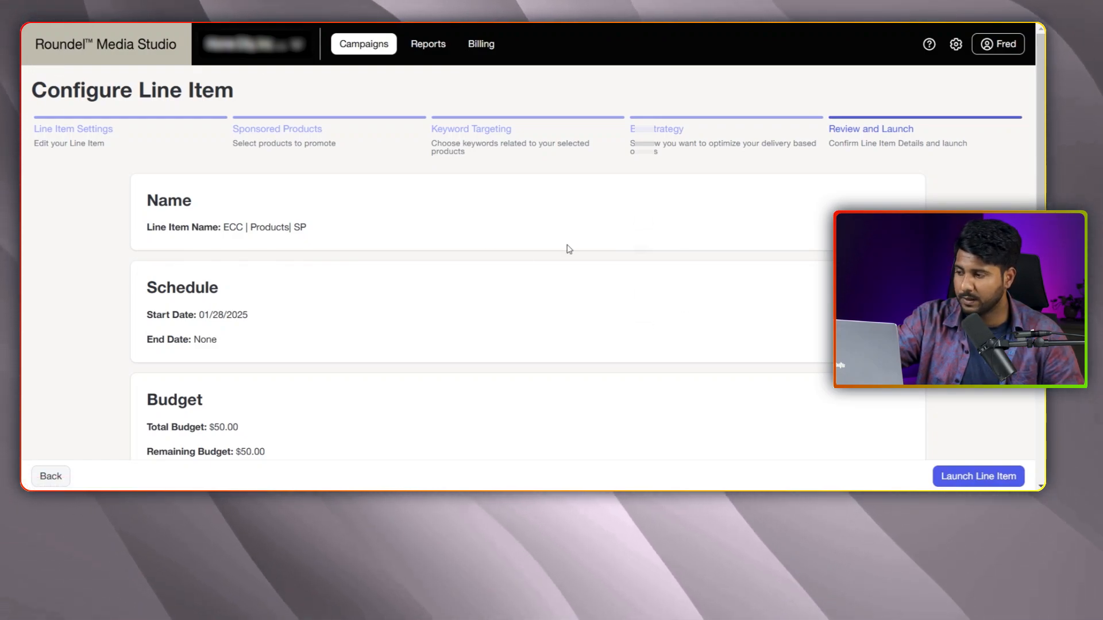